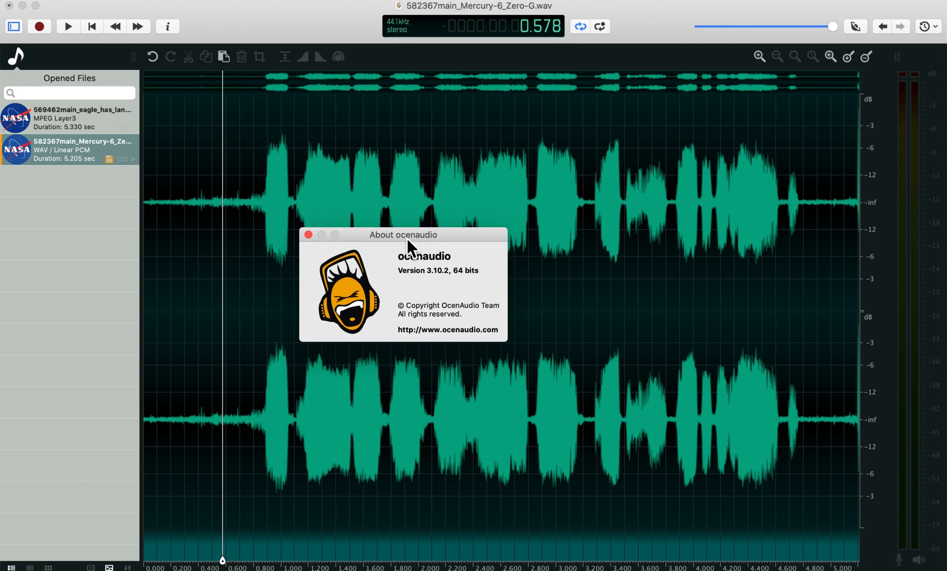
Step: Close the About ocenaudio window to reveal the Mercury-6 waveform
click(307, 234)
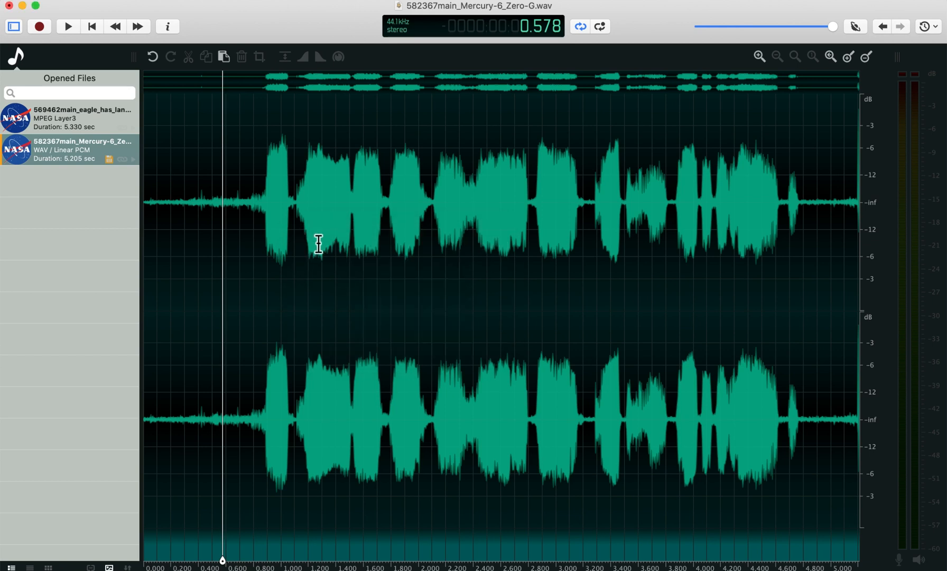
mouse_move(264, 31)
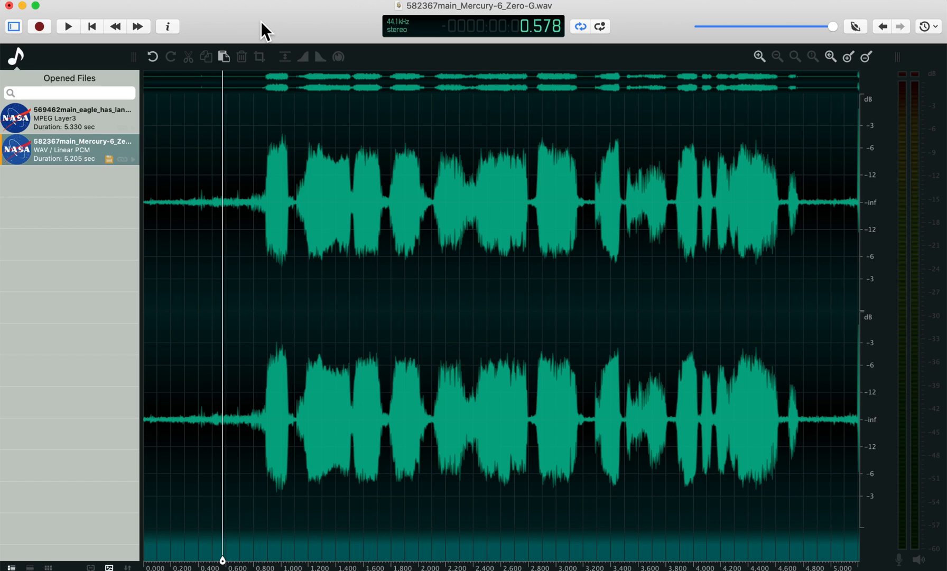
mouse_move(249, 30)
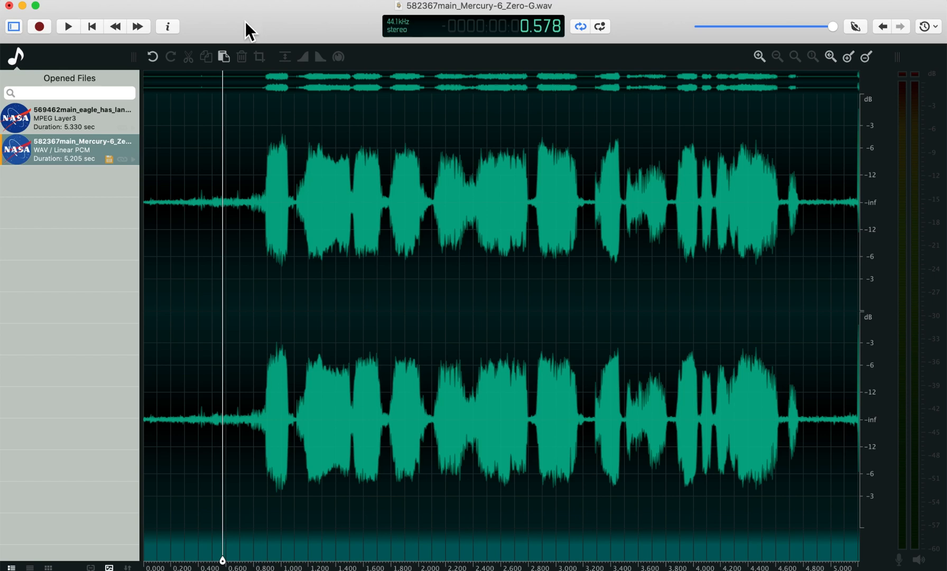
mouse_move(381, 9)
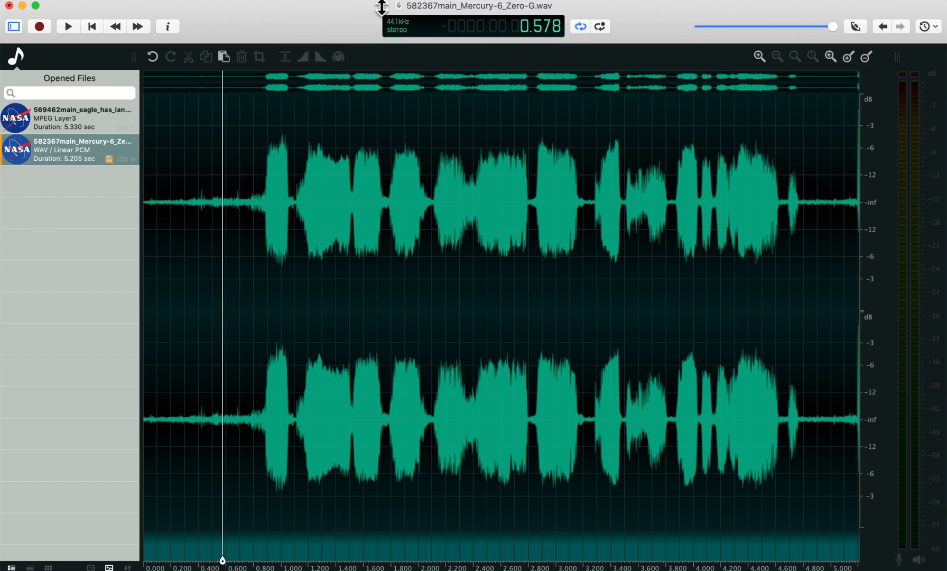
mouse_move(186, 192)
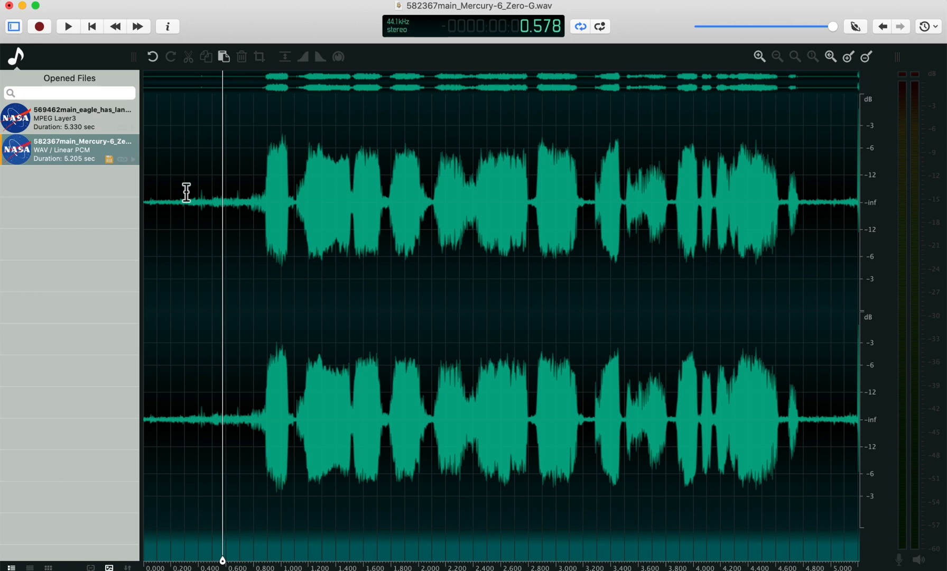
mouse_move(204, 263)
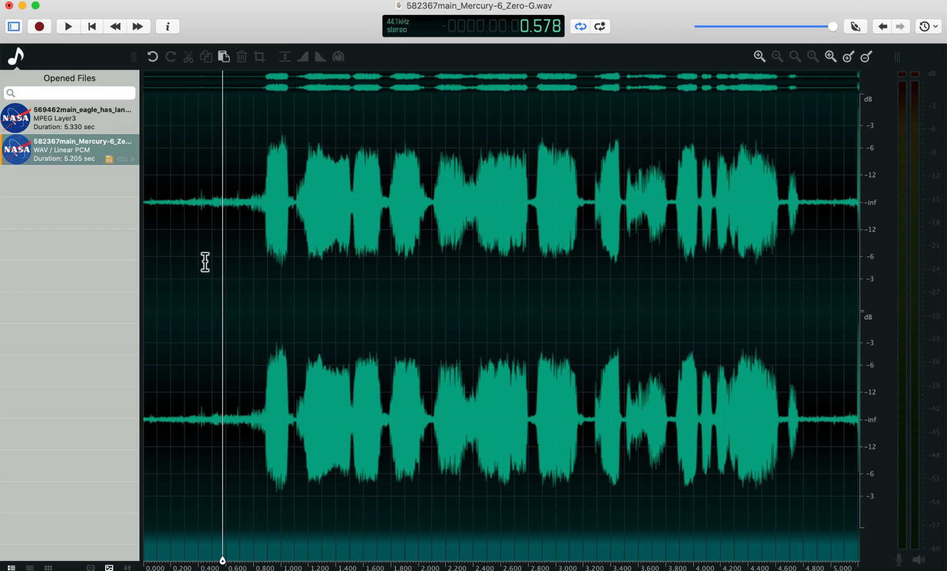
mouse_move(250, 225)
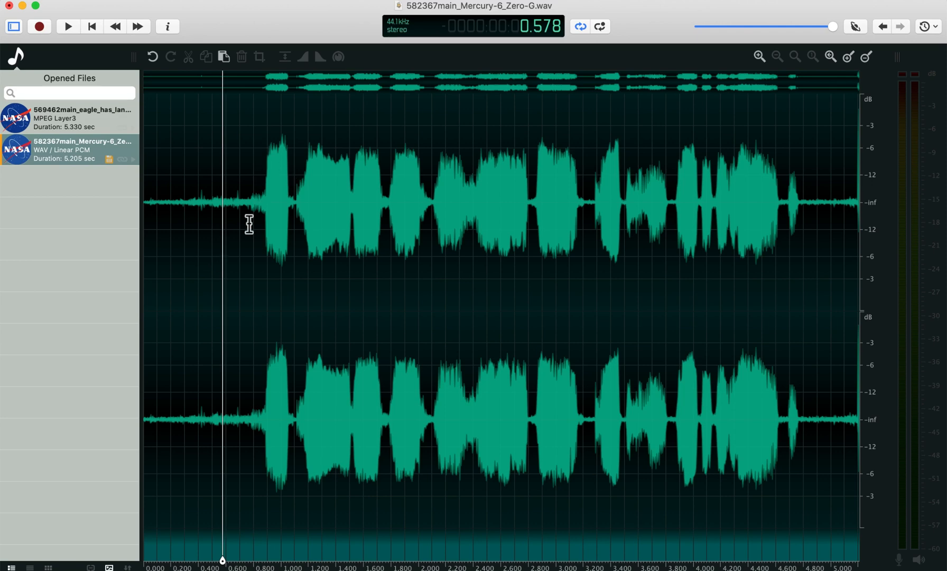
mouse_move(88, 128)
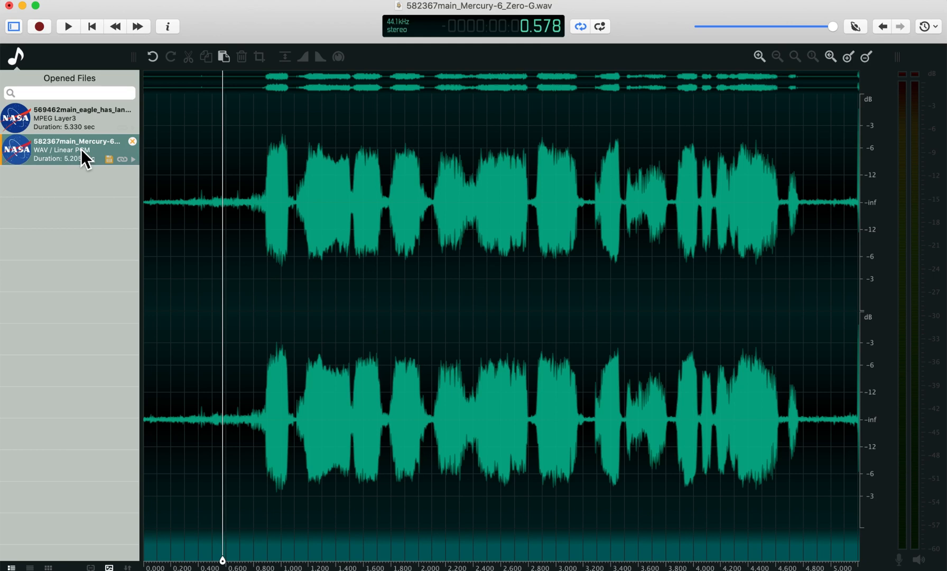
Step: Hide the Opened Files sidebar, play briefly, and leave the playhead near 2.27 seconds
click(14, 26)
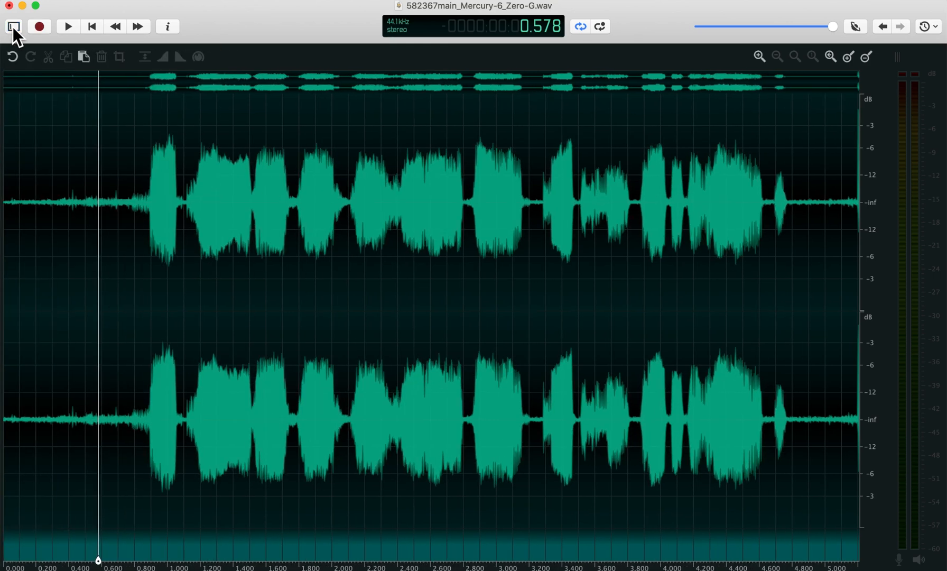
click(134, 239)
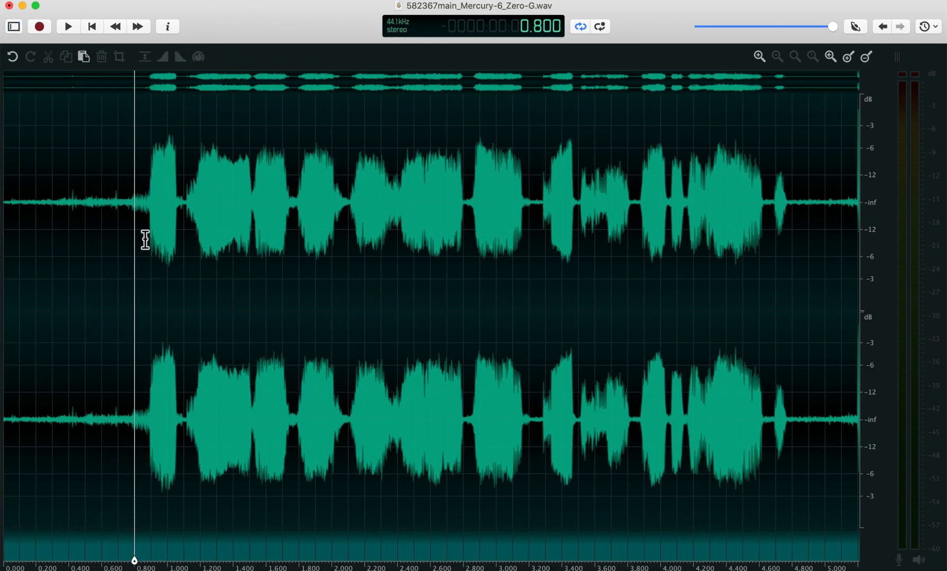
click(66, 27)
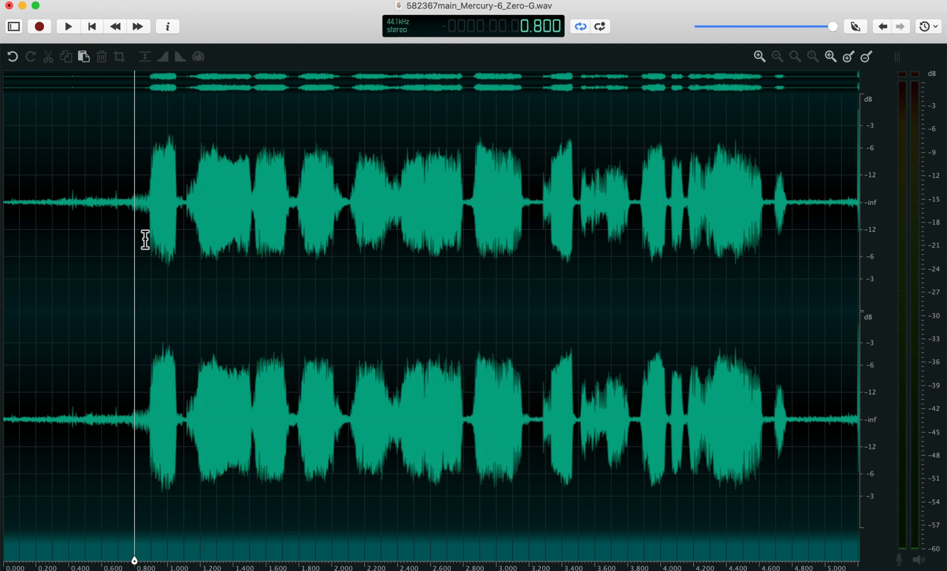
click(92, 26)
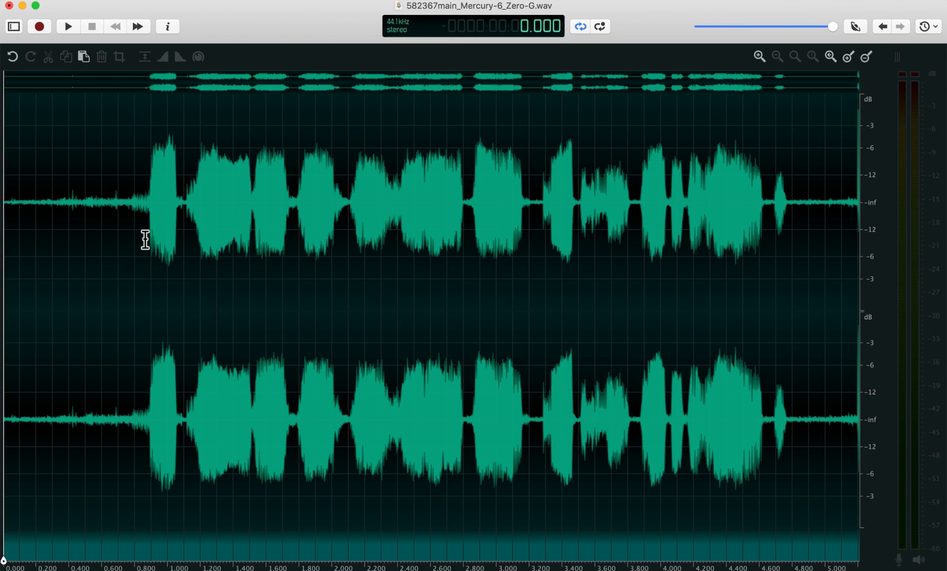
click(92, 26)
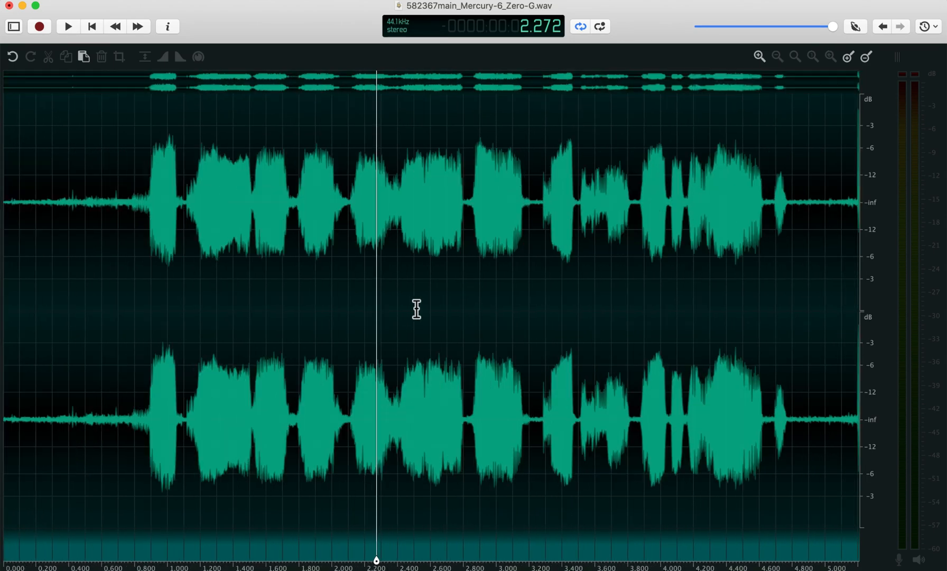
mouse_move(194, 243)
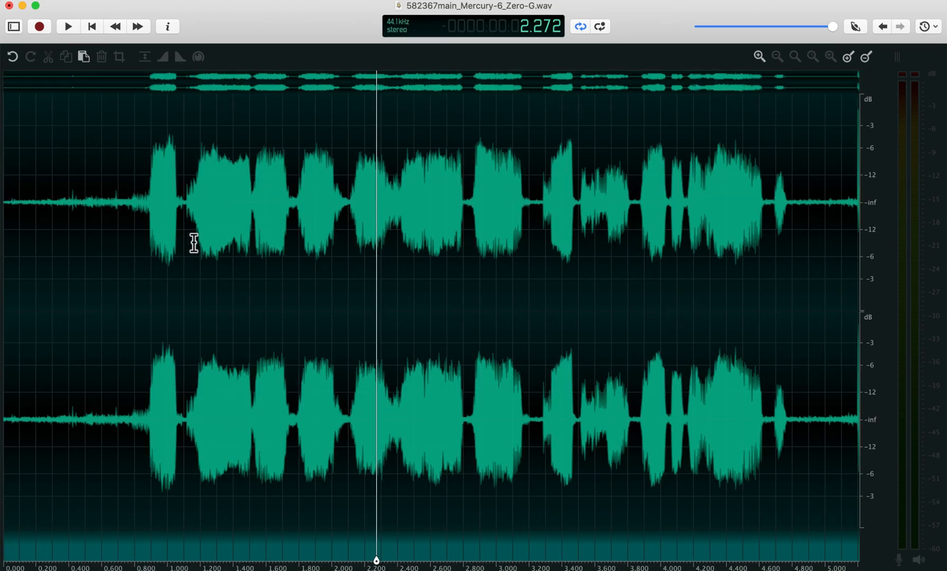
click(759, 56)
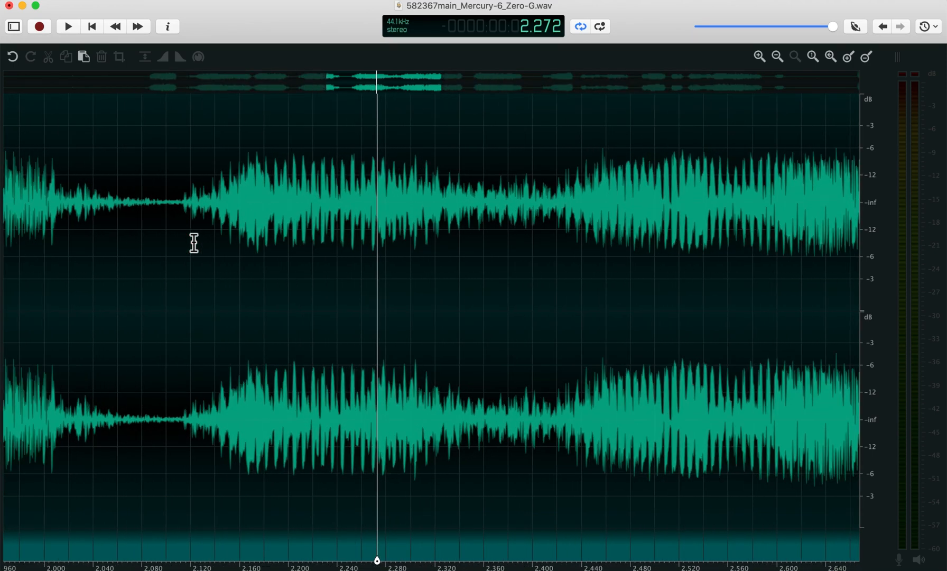
click(777, 56)
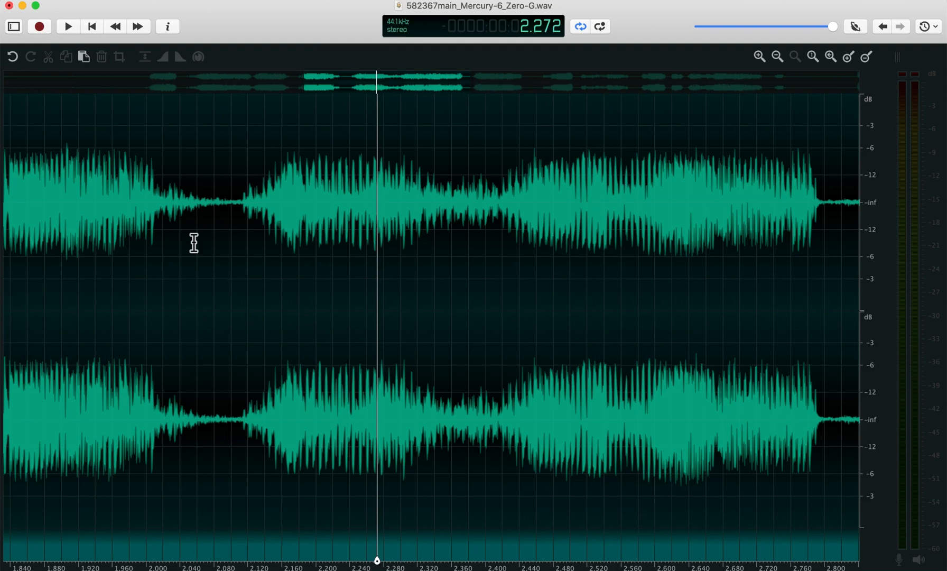
click(777, 56)
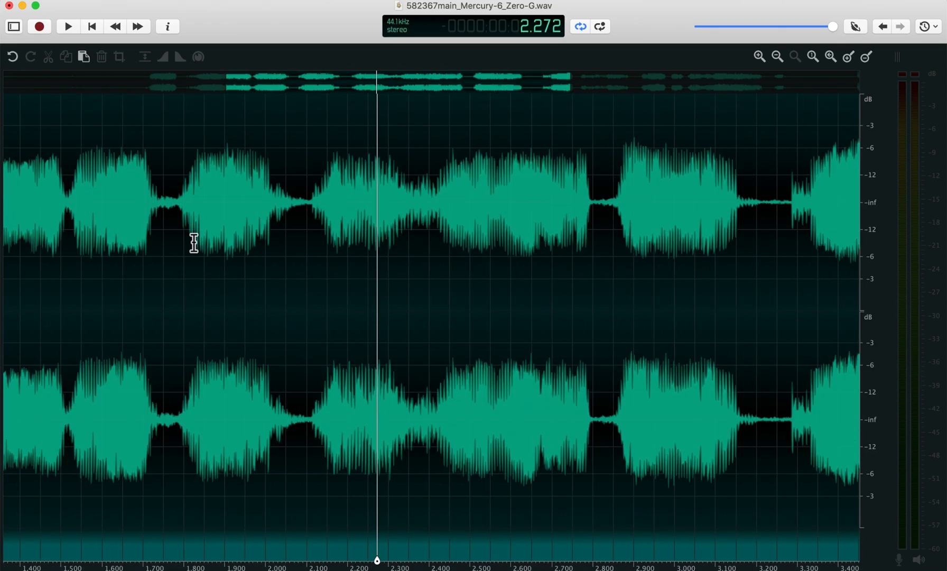
click(776, 56)
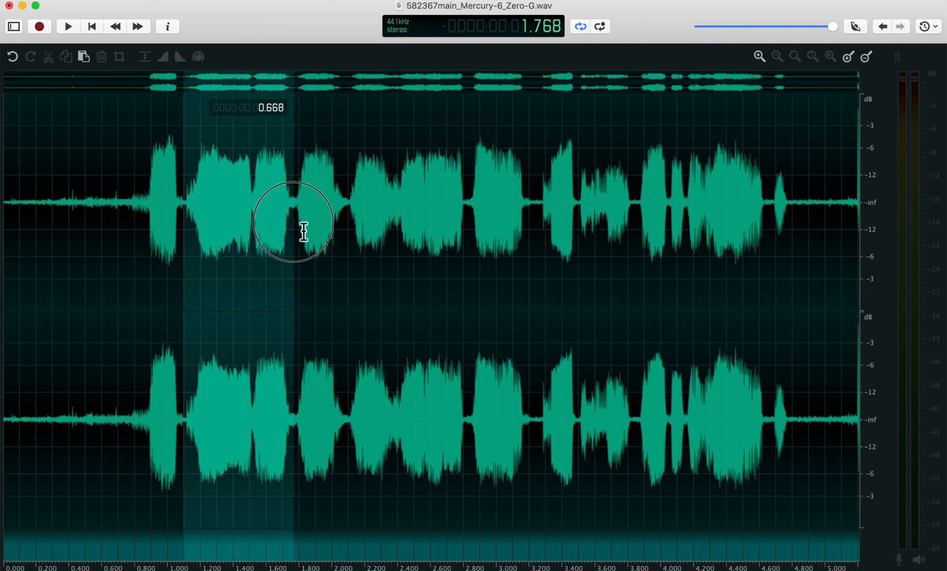
Step: Select 1.091–1.771 s, undo the accidental cut, zoom to the selection and back out
click(198, 56)
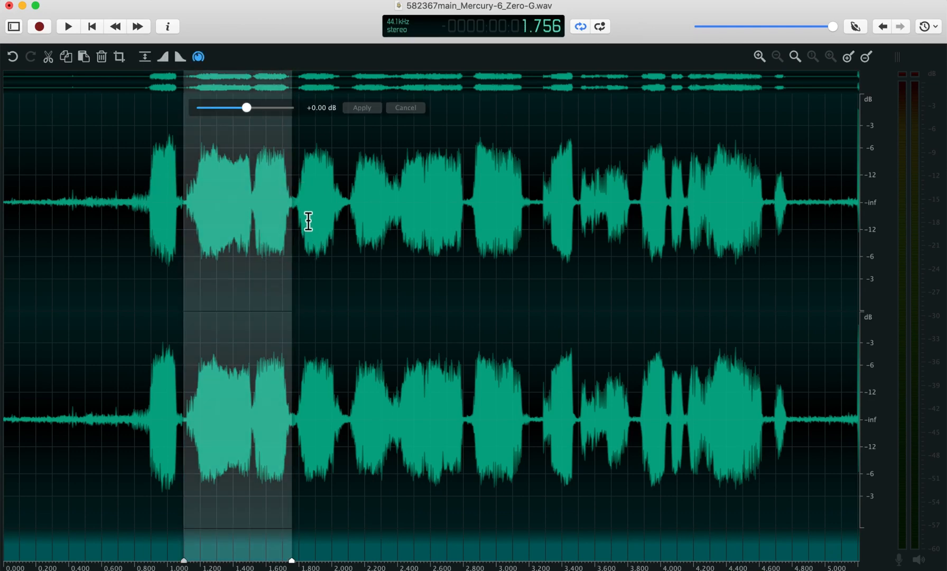
click(793, 56)
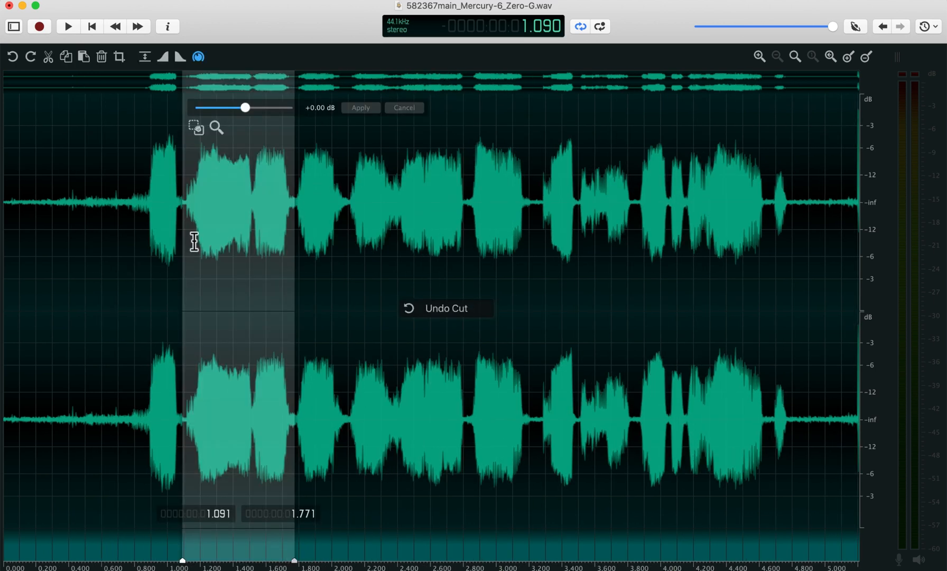
mouse_move(222, 269)
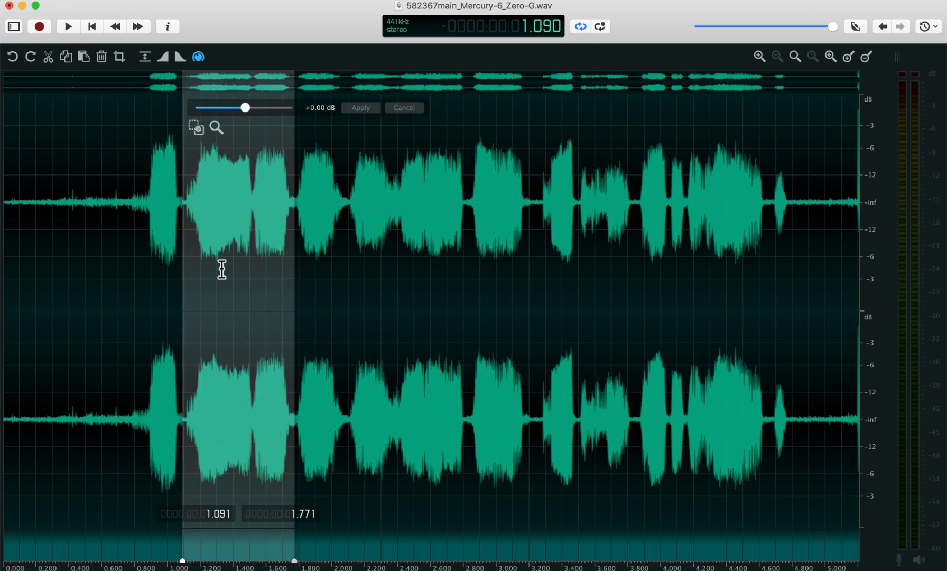
mouse_move(225, 142)
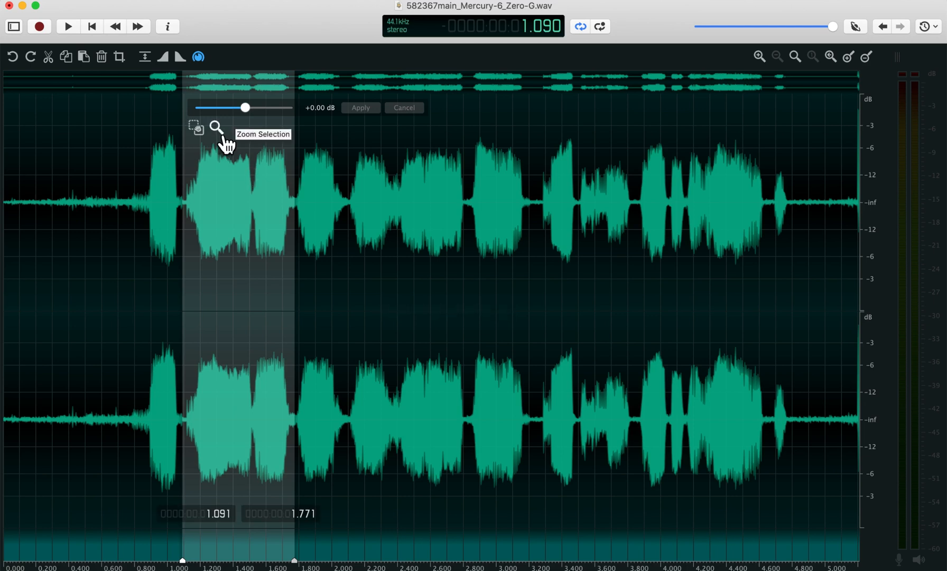
click(216, 128)
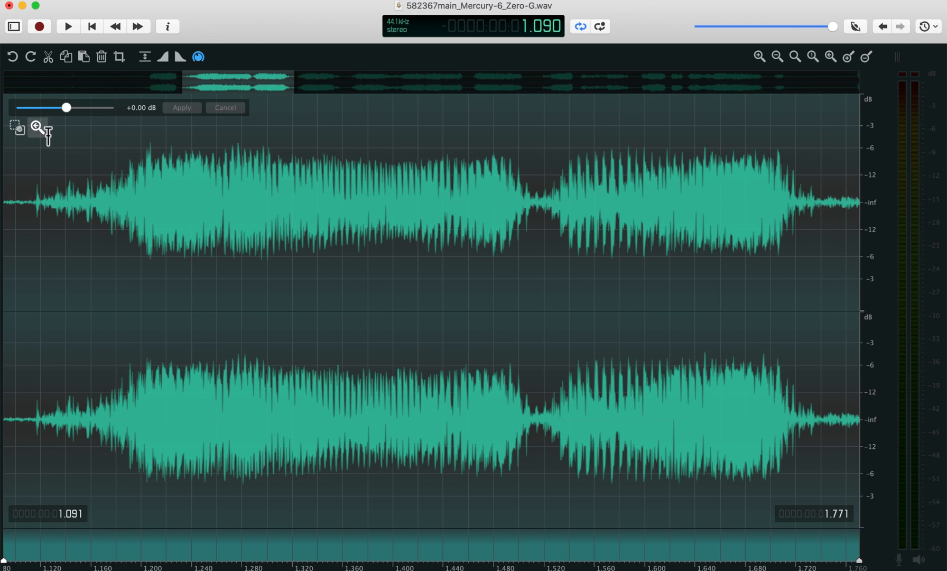
click(777, 56)
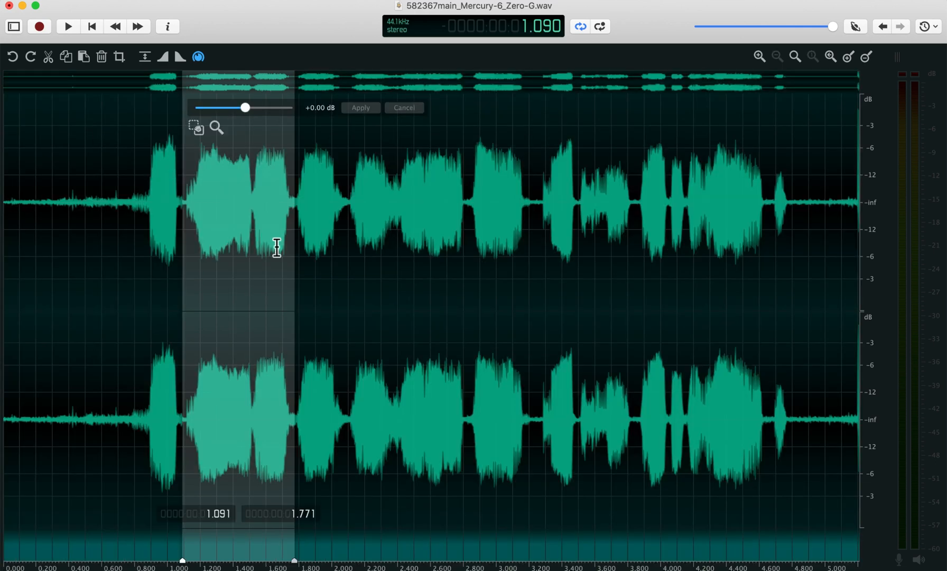
mouse_move(367, 262)
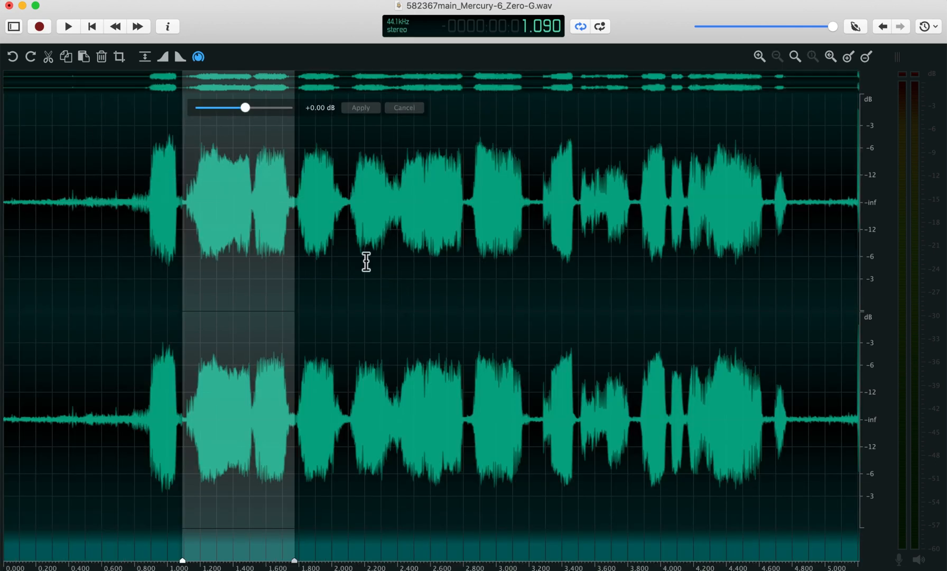
Step: Play the multi-selection, preview it at -7.04 dB gain, then cancel the change
click(480, 247)
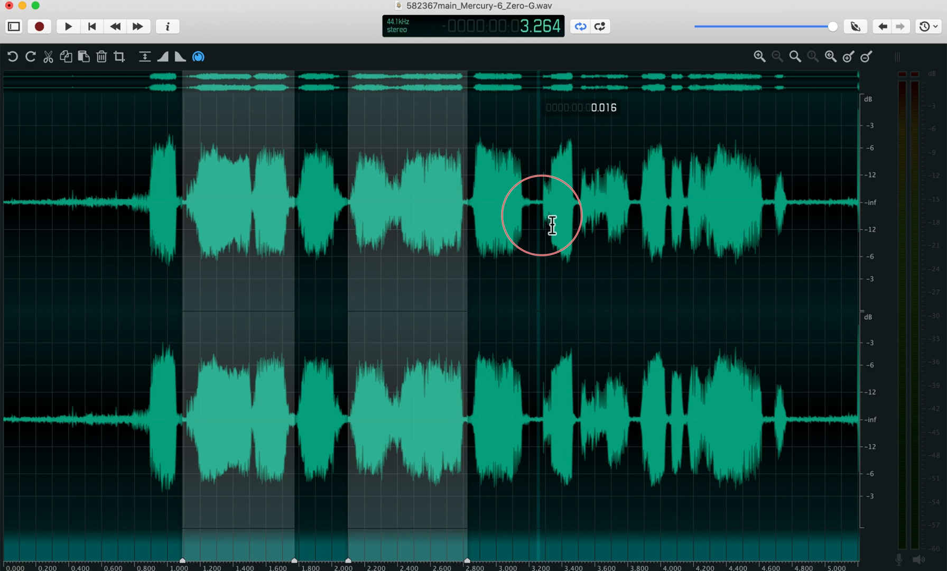
mouse_move(589, 225)
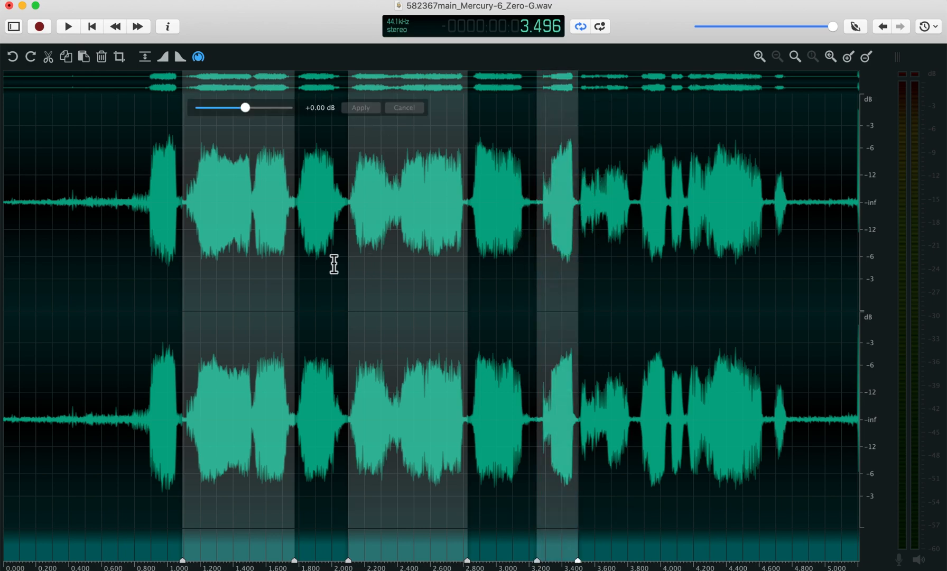
mouse_move(191, 273)
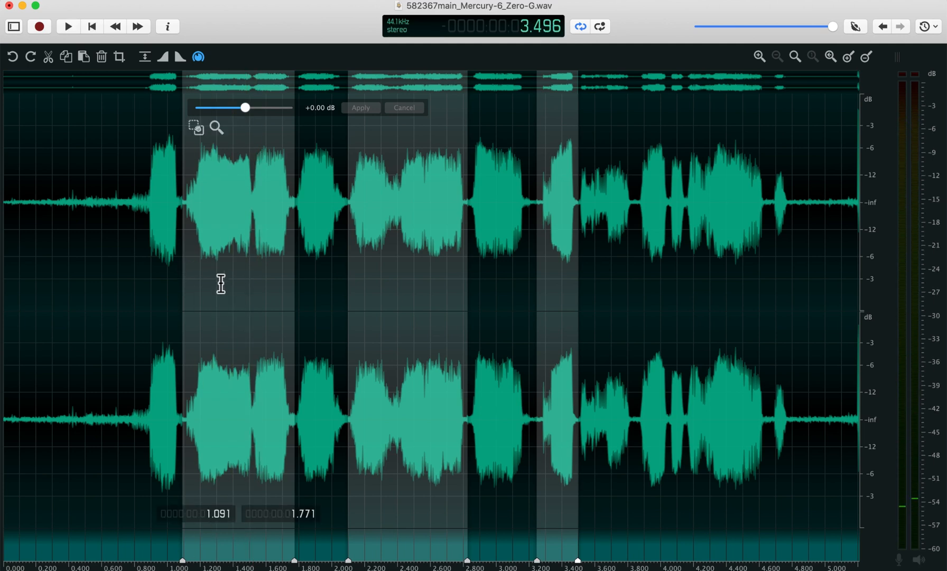
click(66, 26)
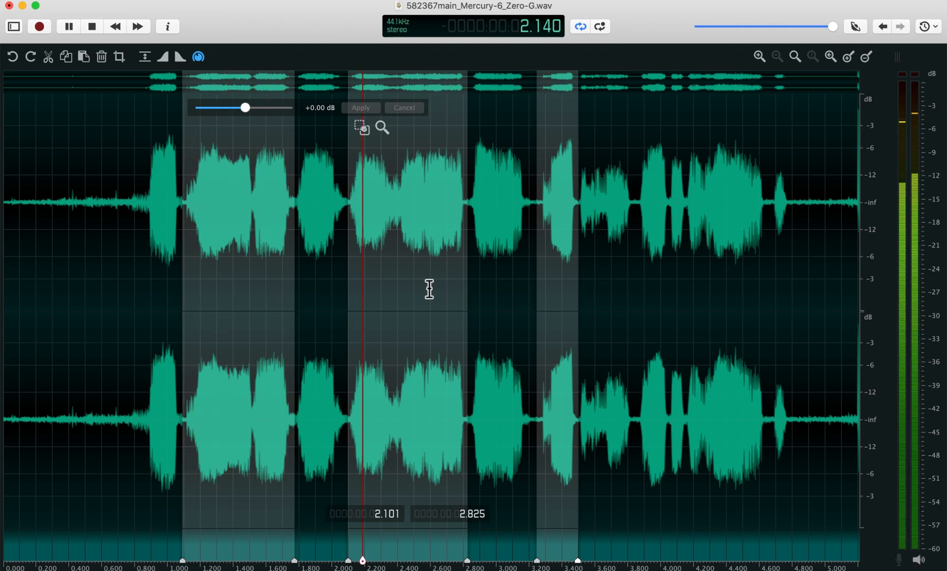
click(68, 27)
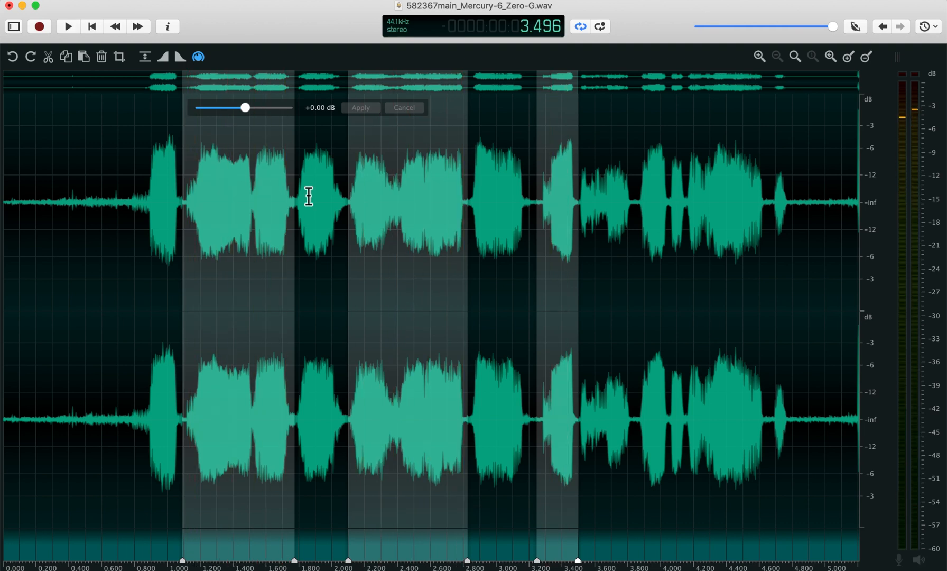
drag(244, 108, 219, 107)
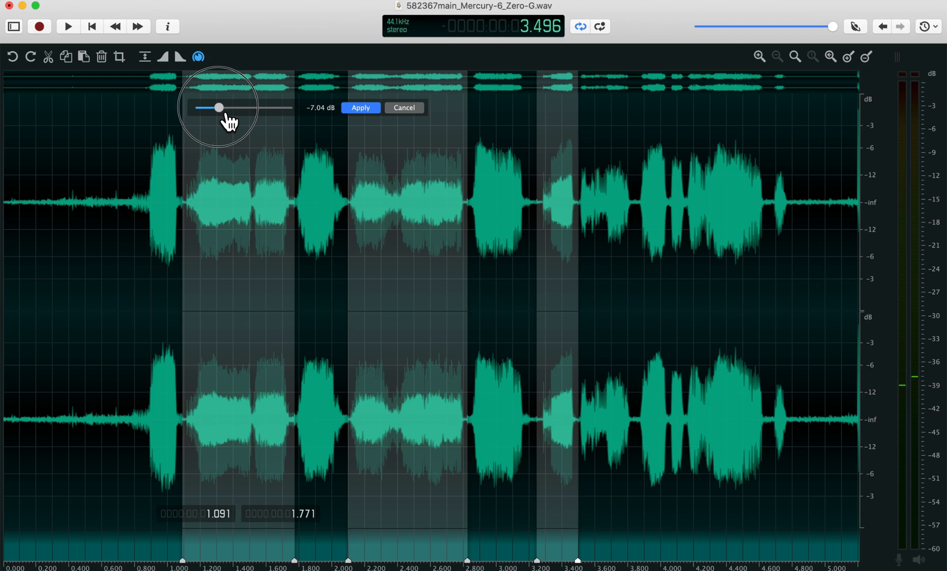
click(67, 26)
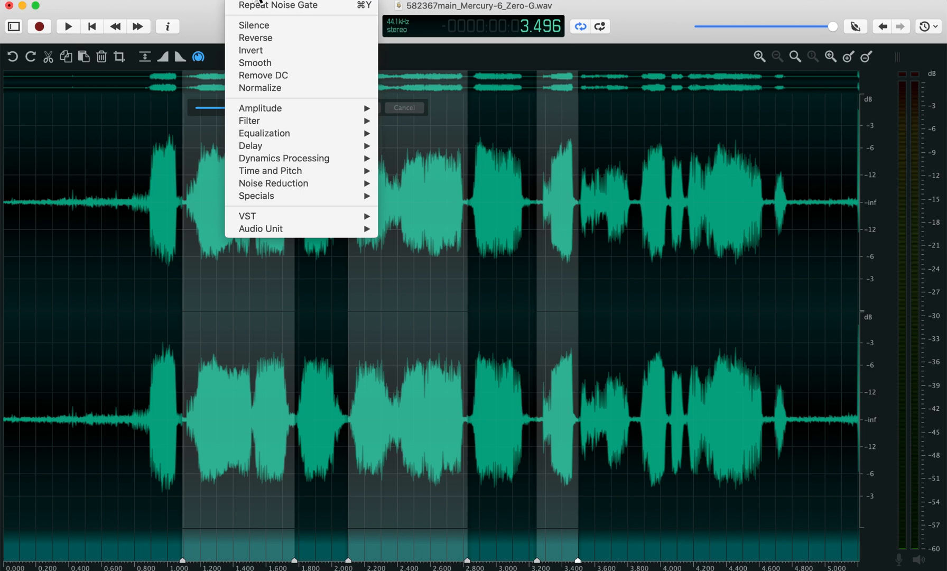
mouse_move(255, 196)
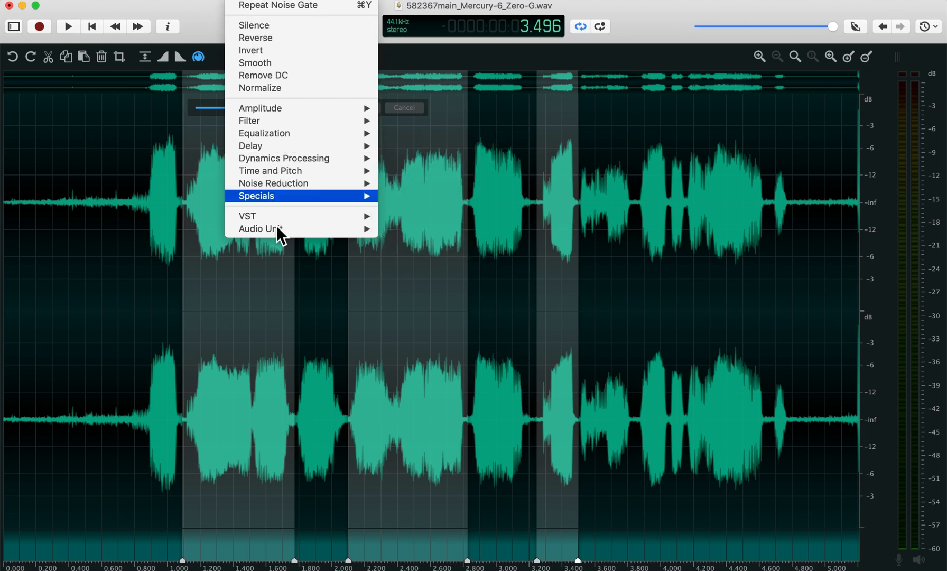
mouse_move(257, 215)
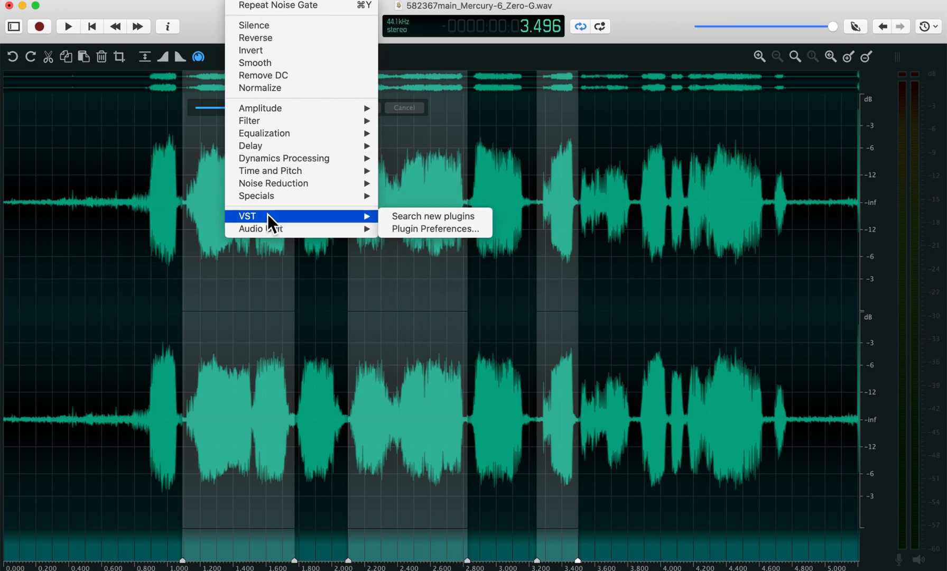
Step: Browse the Effects menu's Specials and VST submenus, then close it
click(259, 107)
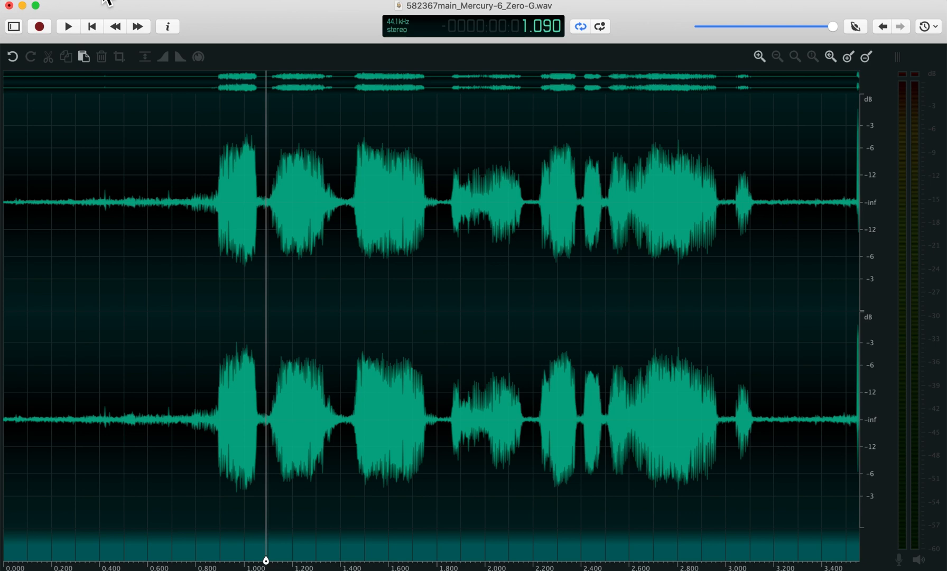
Step: Create a new file from the clipboard, play it, and return to the Mercury-6 recording
click(102, 6)
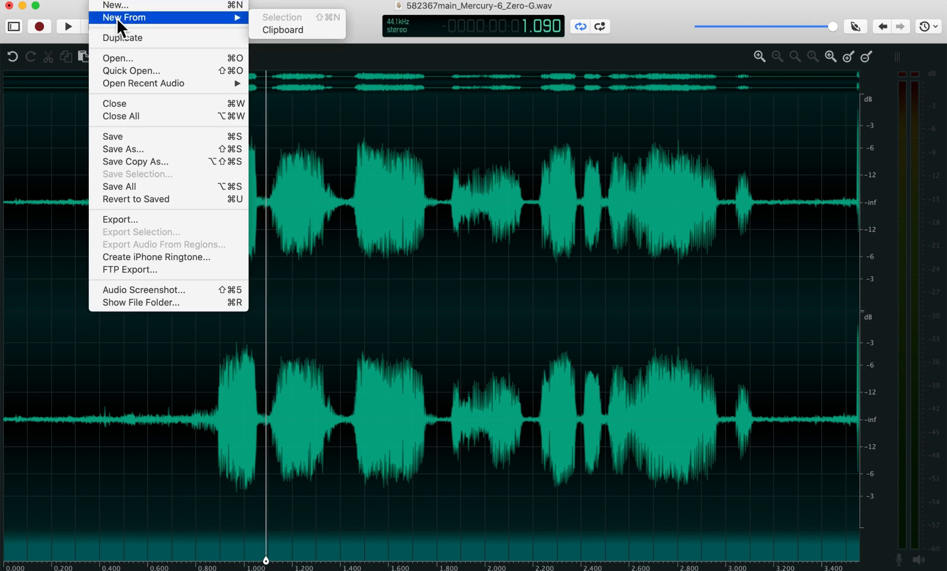
mouse_move(261, 28)
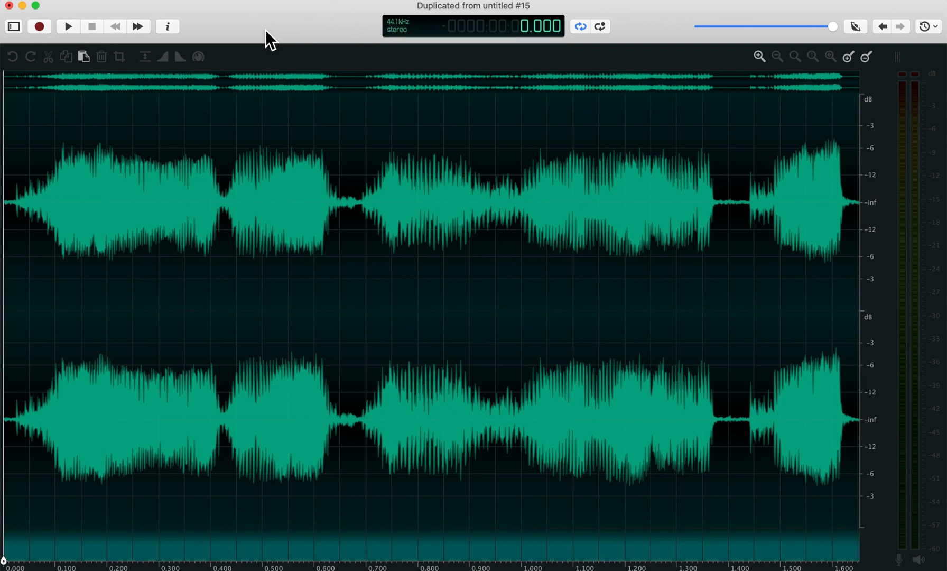
mouse_move(157, 224)
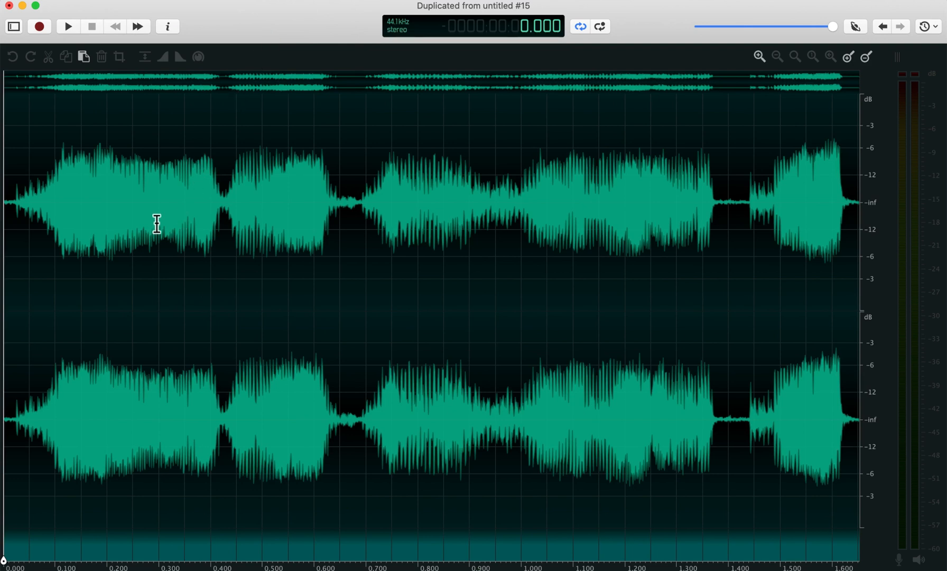
mouse_move(84, 234)
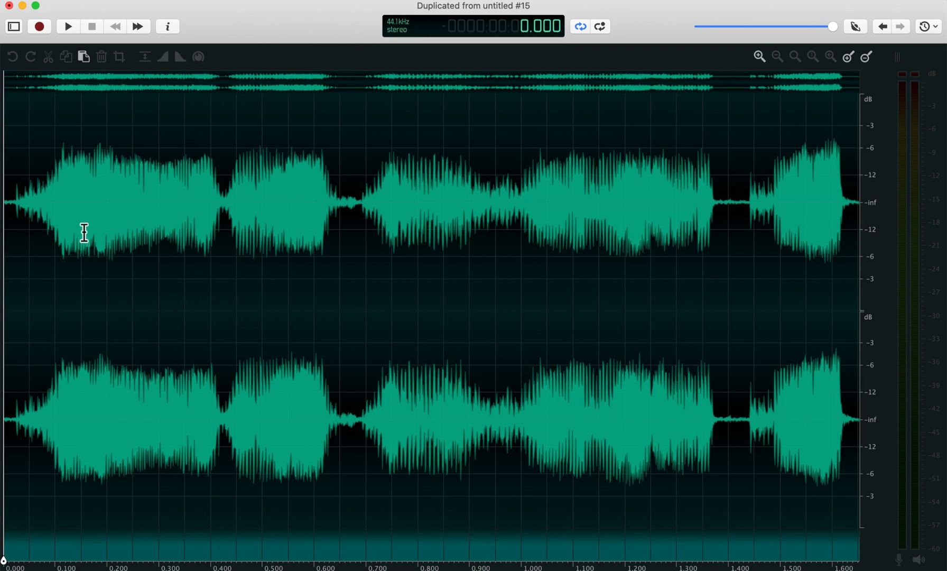
click(67, 26)
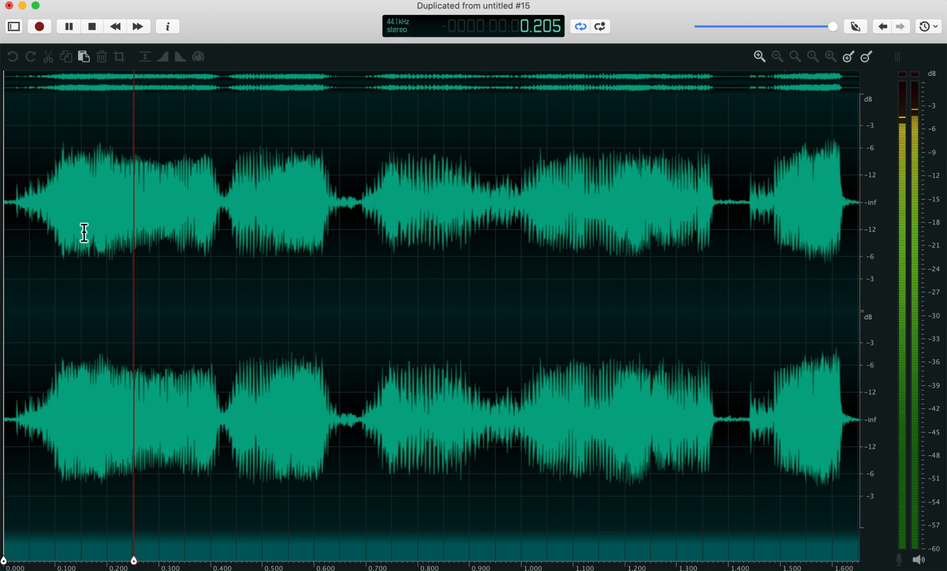
click(13, 27)
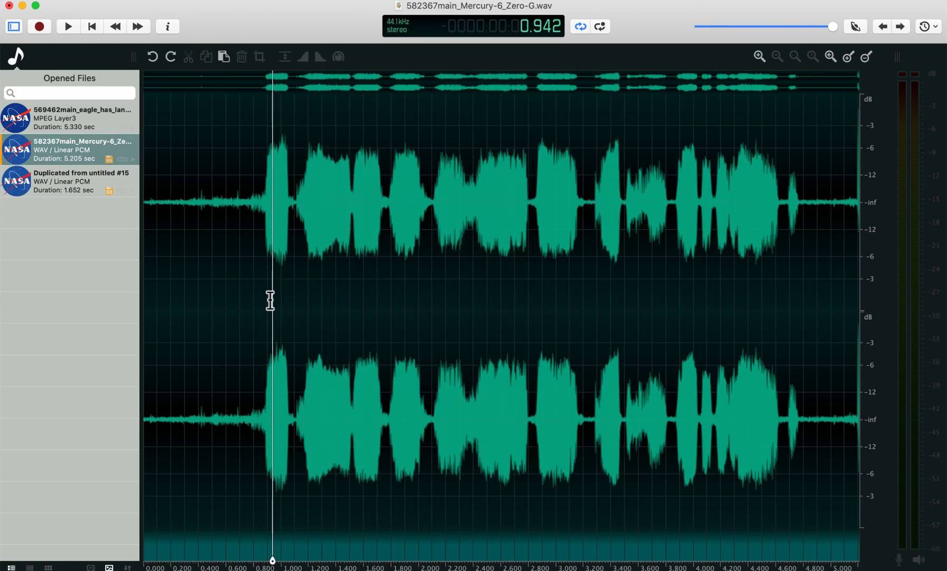
click(253, 222)
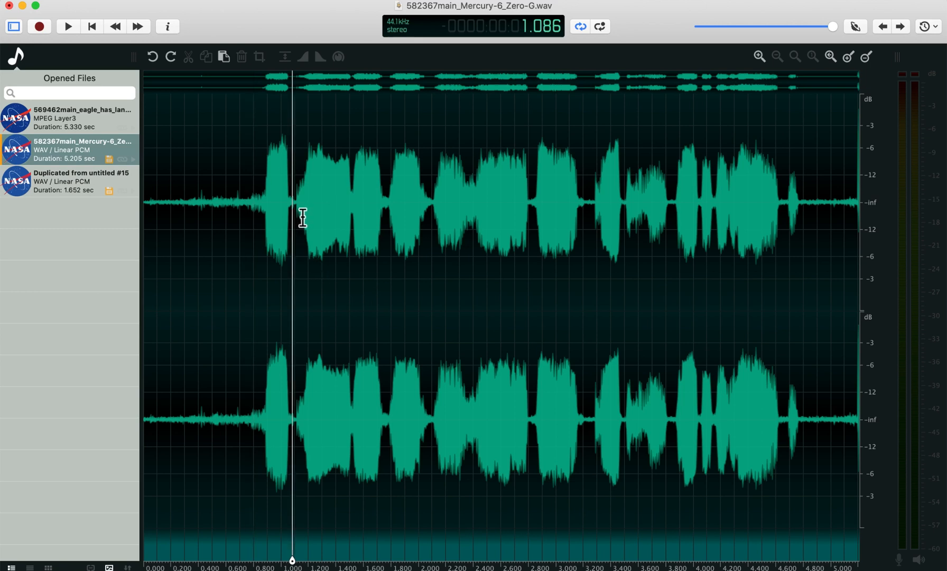
Step: Create markers 2 and 3 near 1.09 s and 1.76 s, then jump between them
click(292, 79)
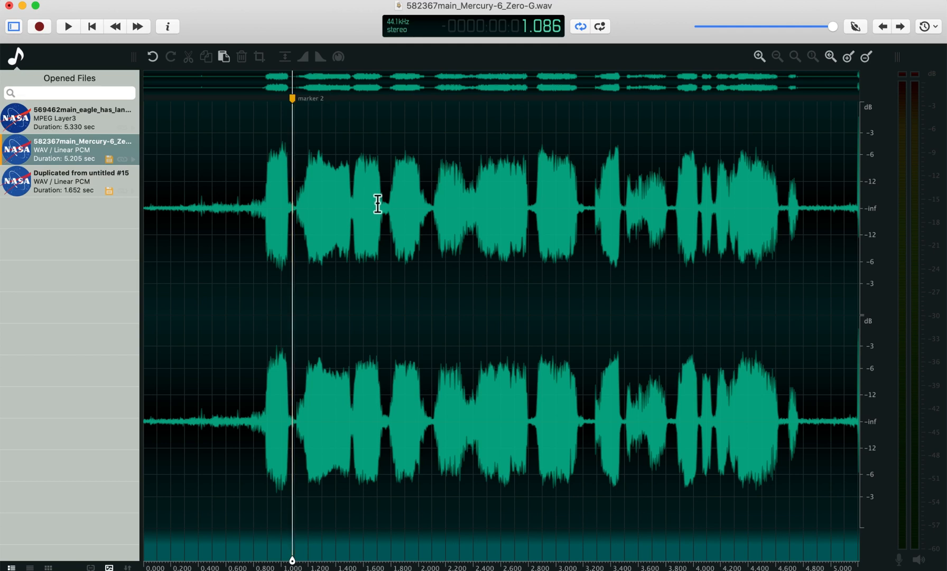
click(384, 211)
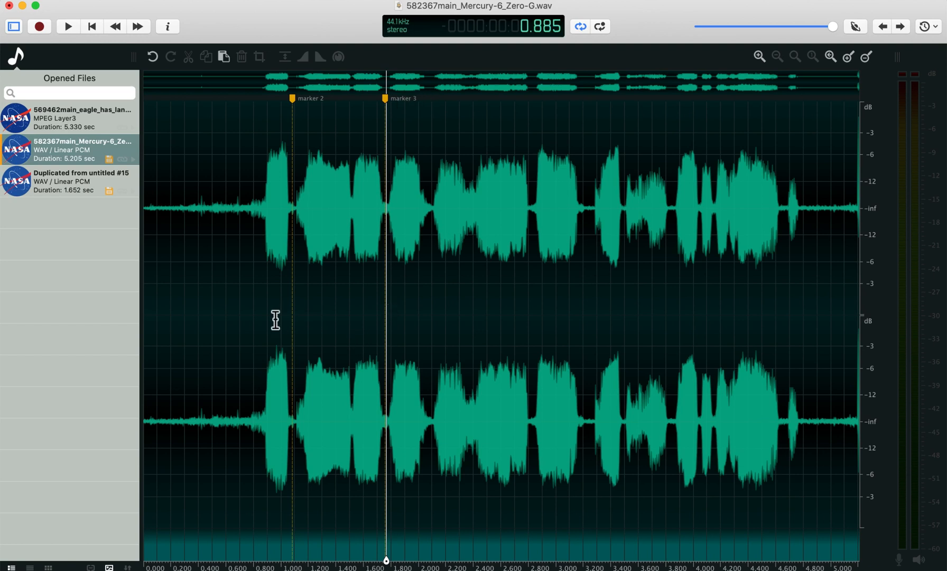
click(265, 561)
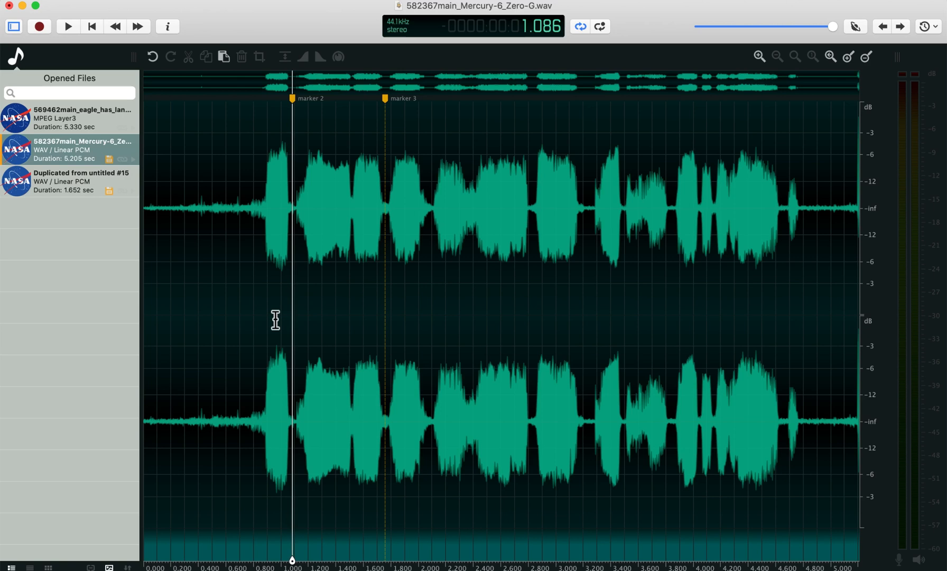
mouse_move(302, 231)
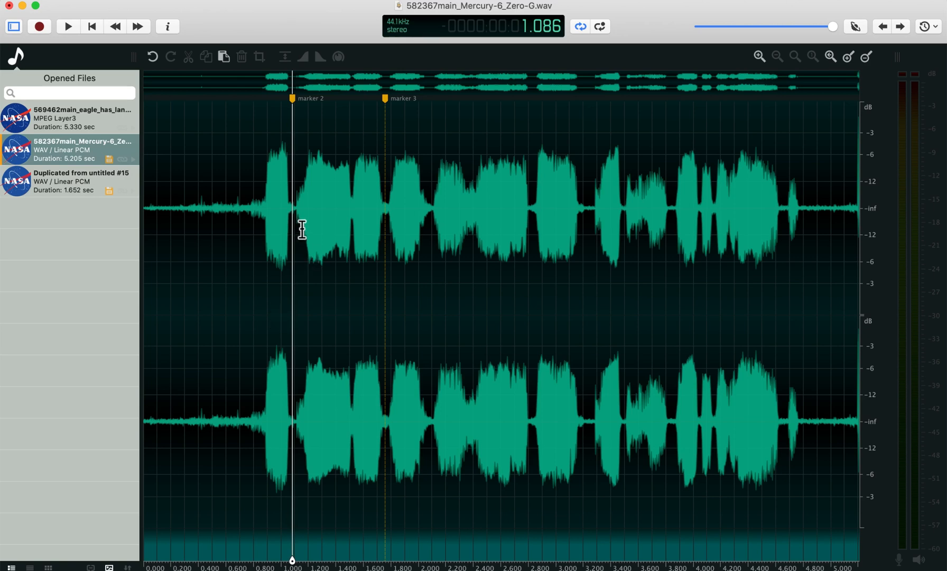
click(384, 205)
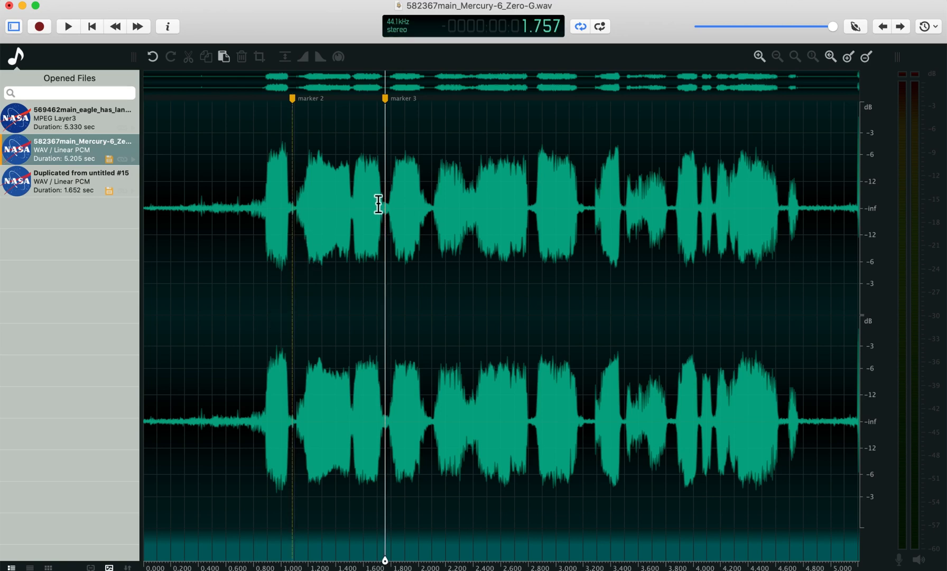
mouse_move(408, 218)
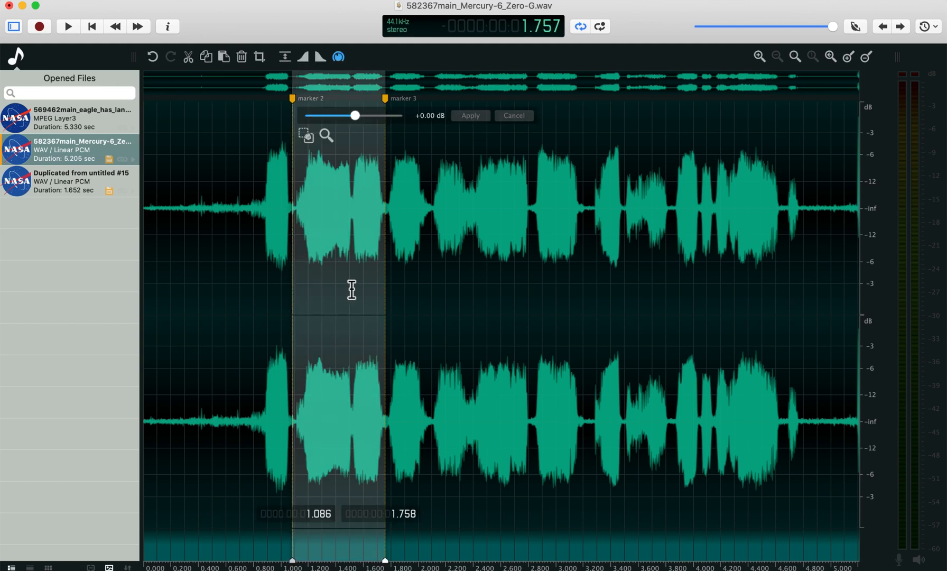
mouse_move(348, 366)
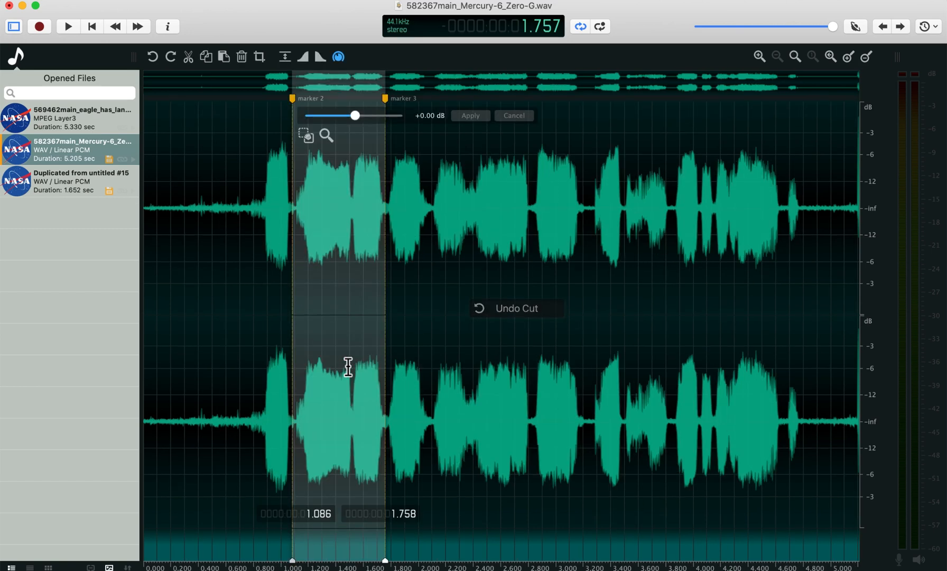
mouse_move(357, 294)
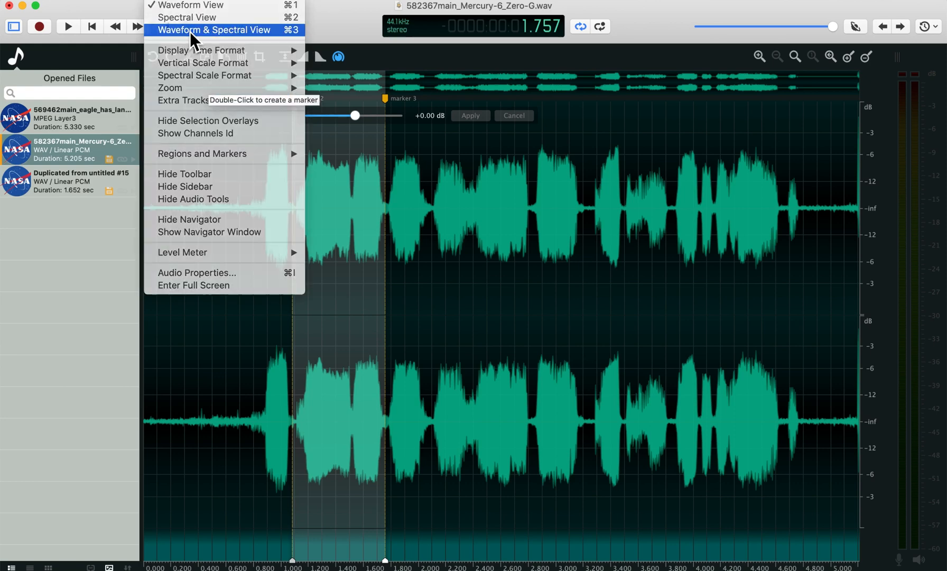
Step: Switch to Waveform & Spectral View and clear the marker selection
click(213, 29)
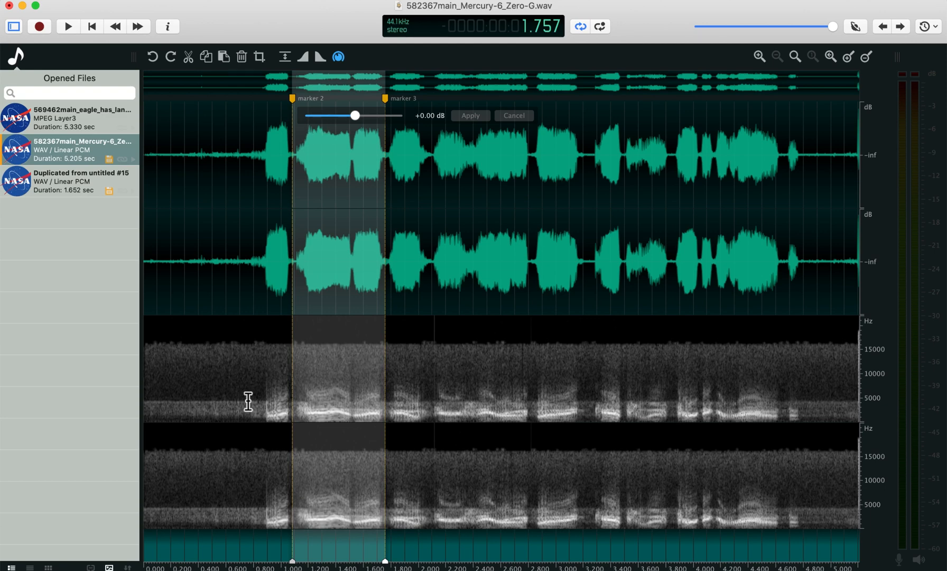
mouse_move(212, 134)
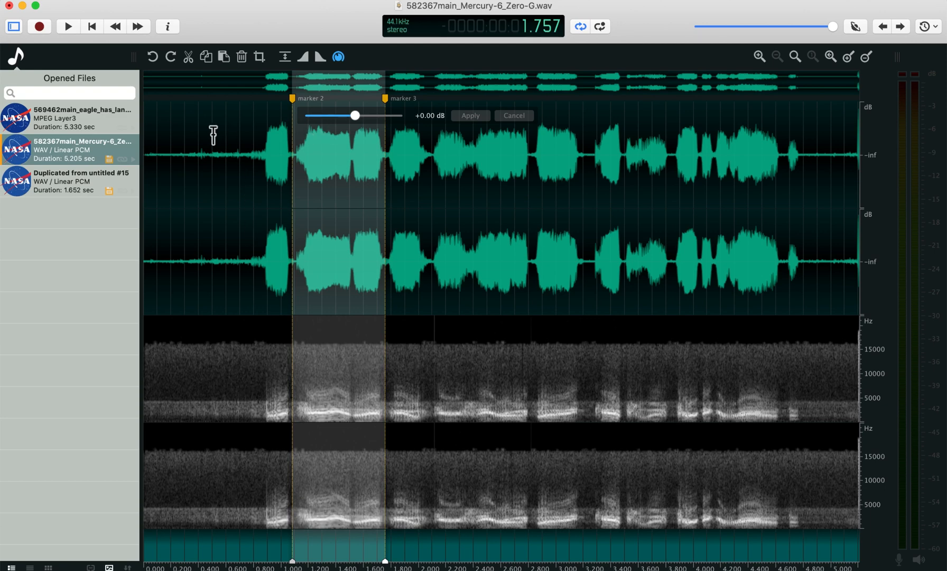
click(512, 115)
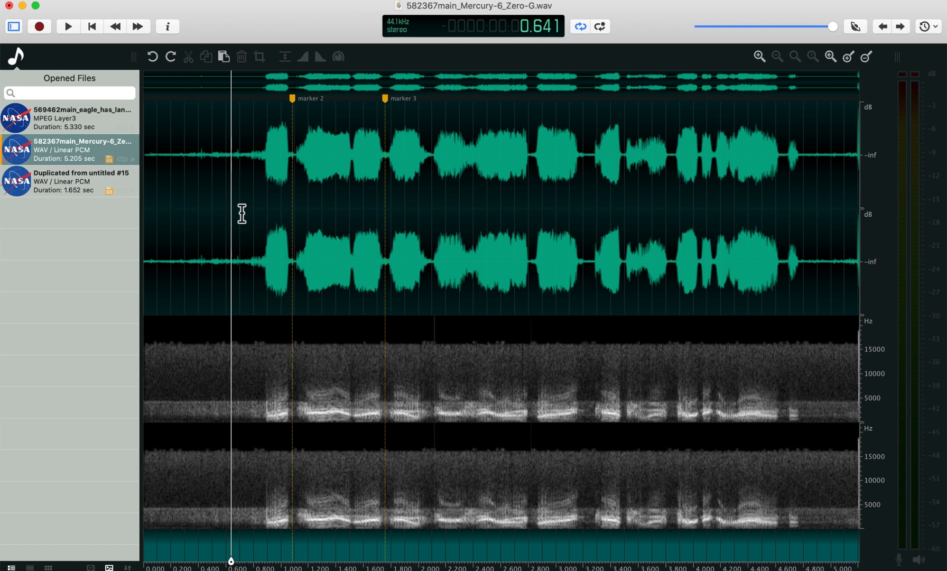
mouse_move(413, 214)
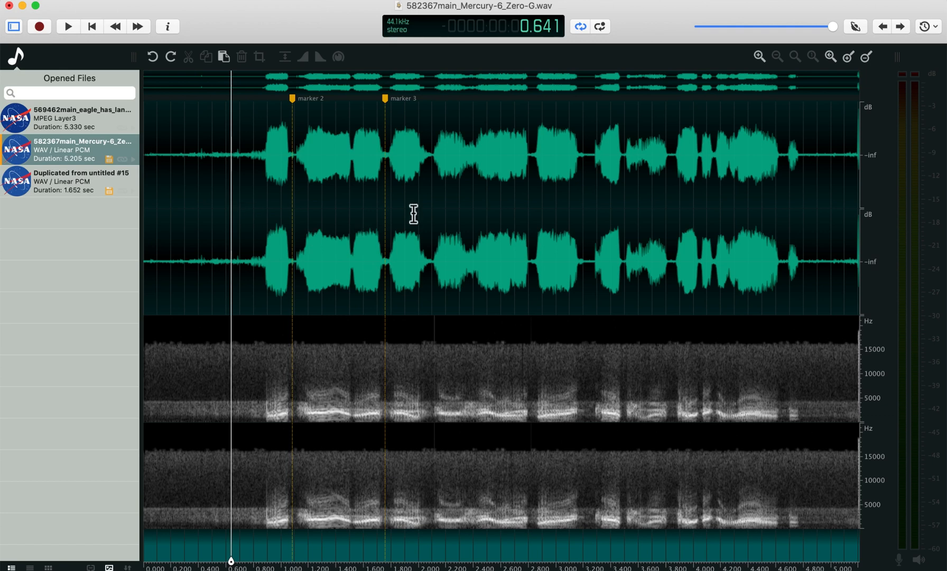
mouse_move(259, 122)
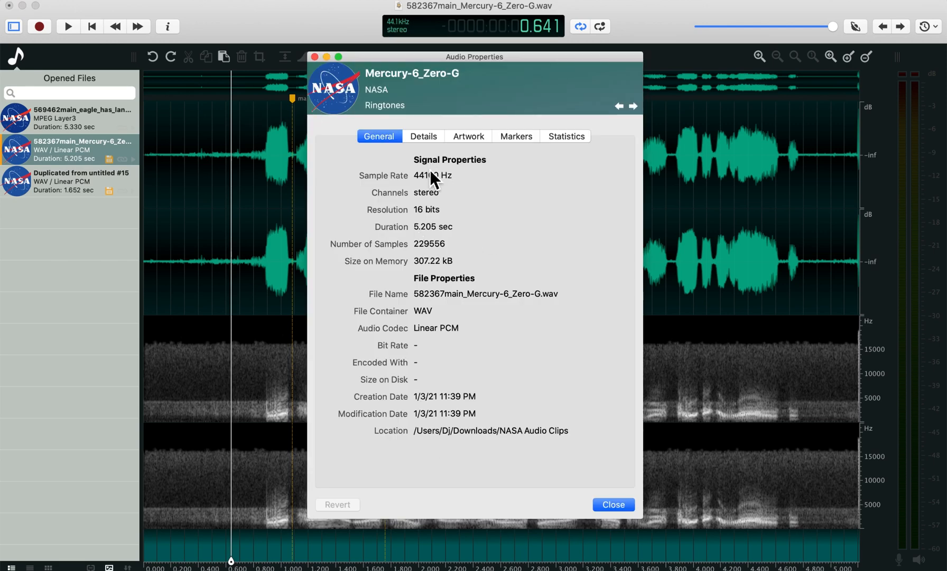
Step: Review the Details, Artwork, Markers and Statistics tabs, then close Audio Properties
click(424, 137)
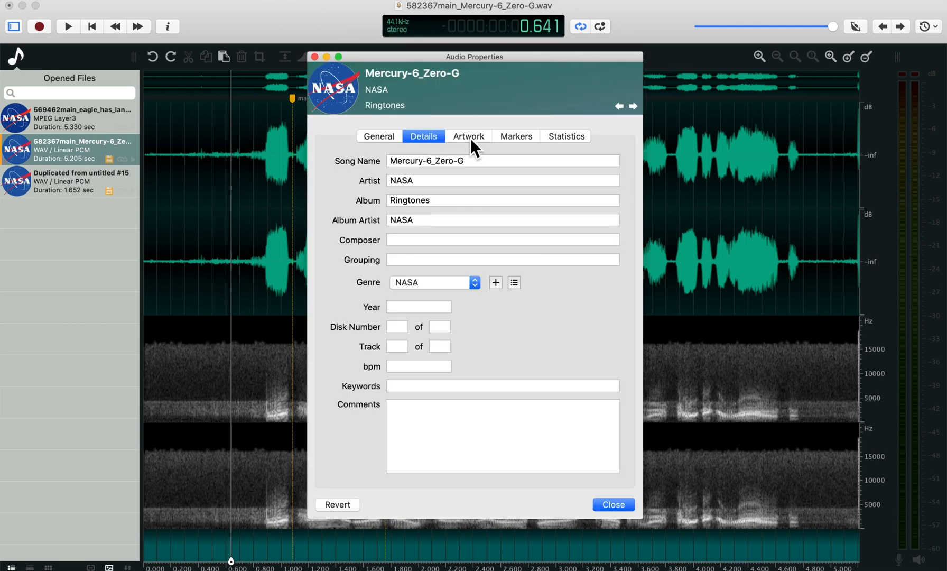
click(468, 137)
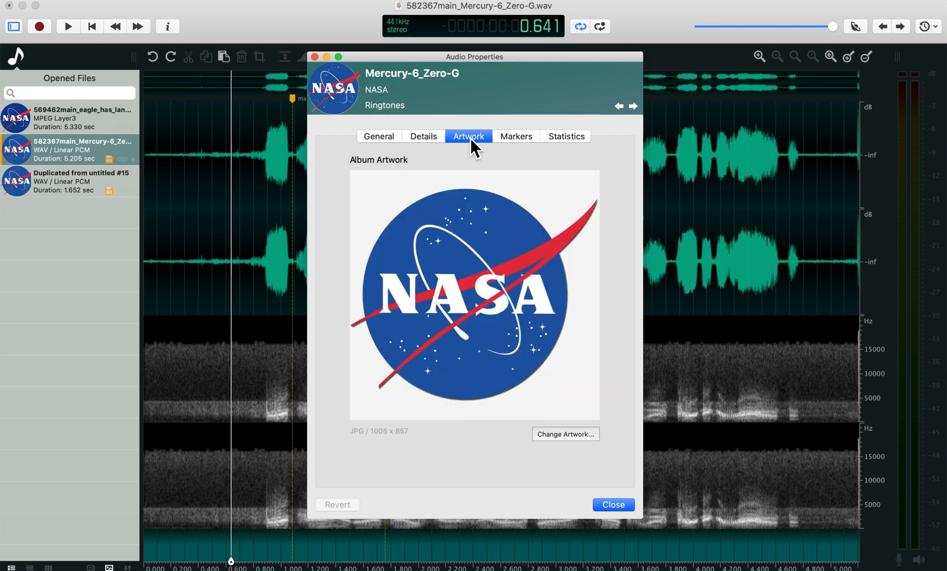
click(517, 136)
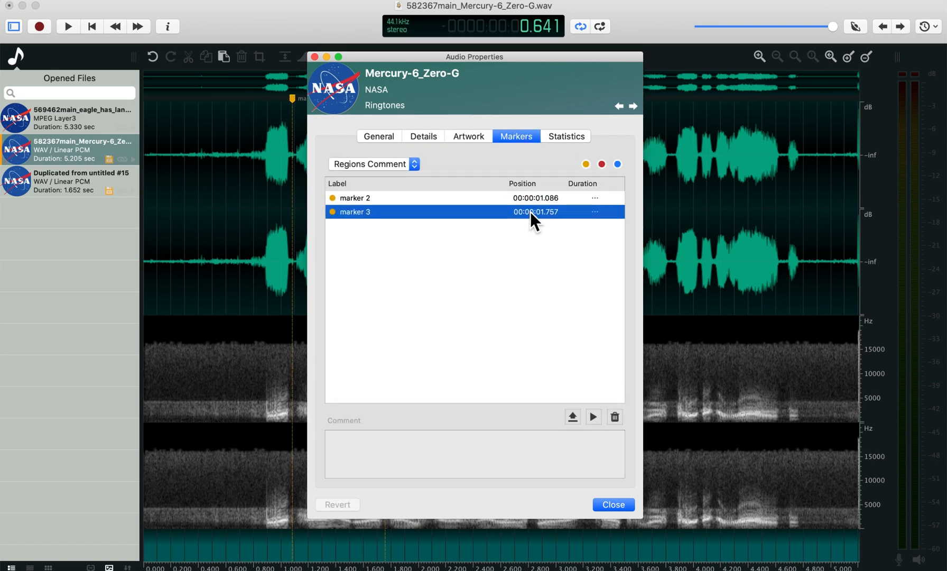
mouse_move(579, 145)
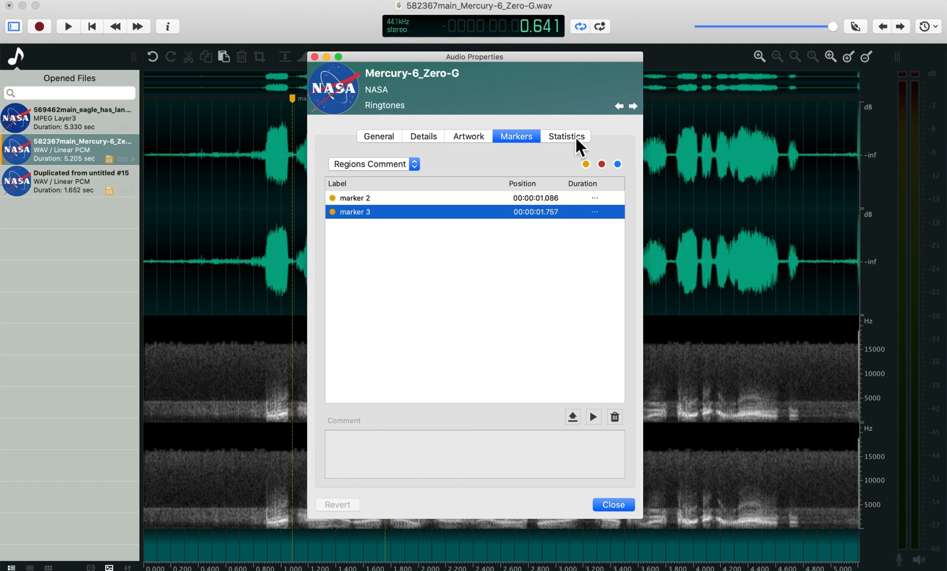
click(565, 136)
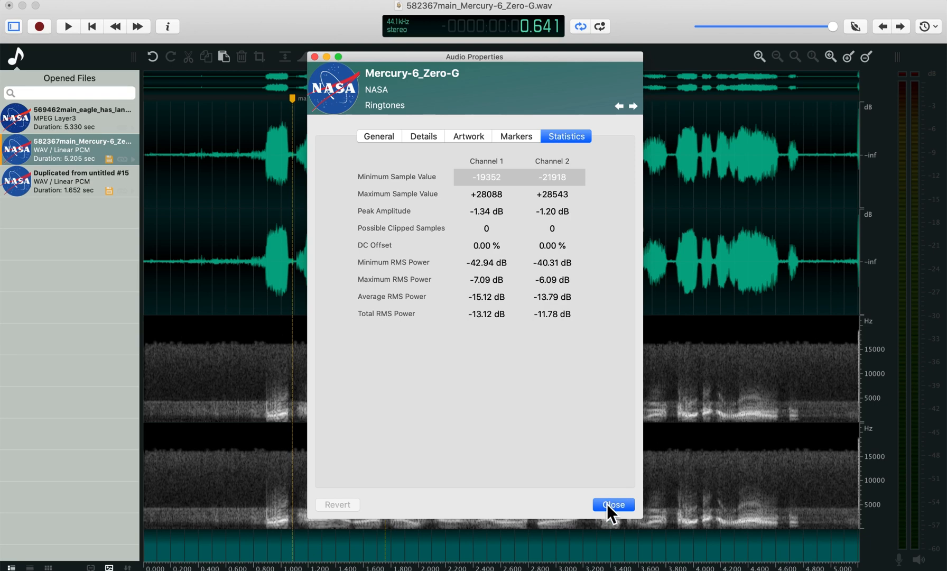
click(611, 504)
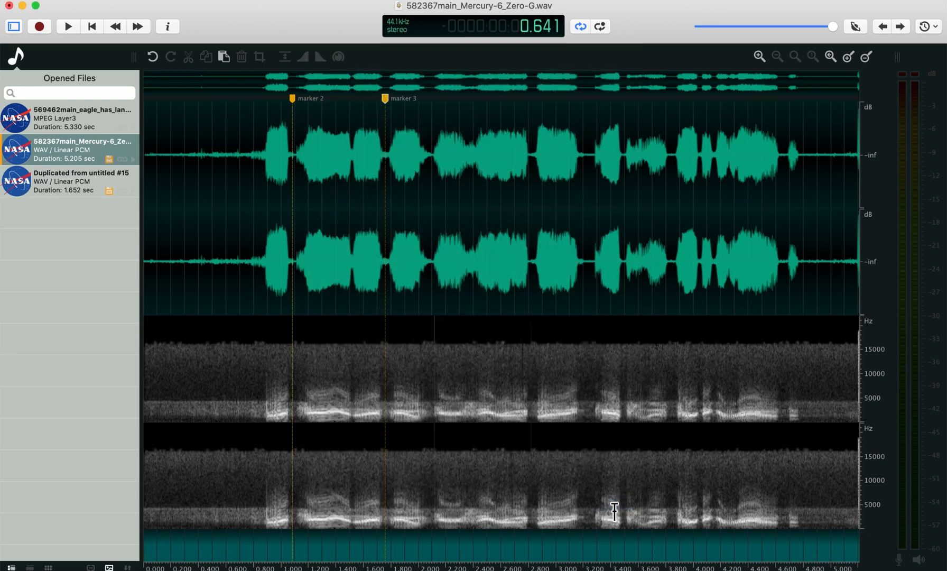
mouse_move(694, 201)
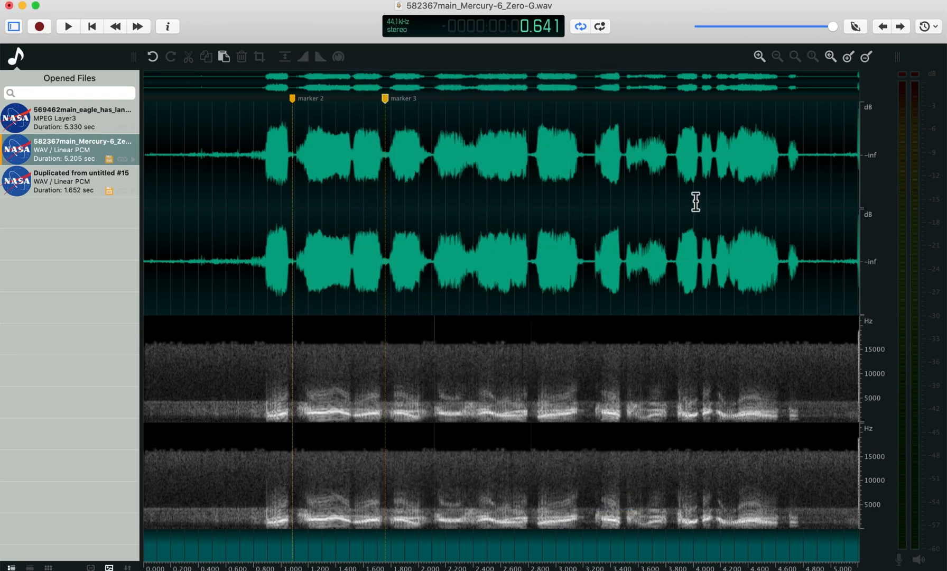
mouse_move(726, 202)
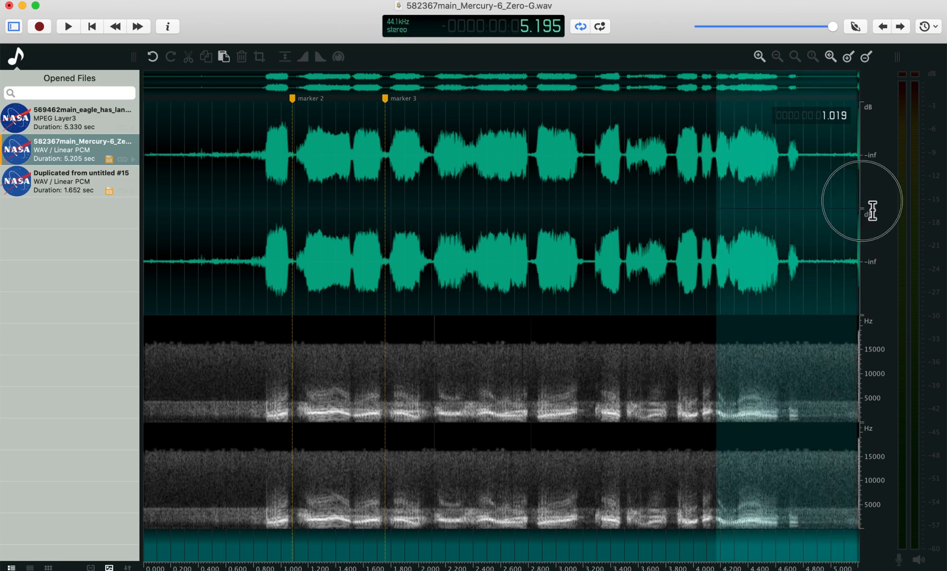
Step: Apply a Noise Gate with -21.5 dB threshold to the tail after about 4.2 s
click(68, 26)
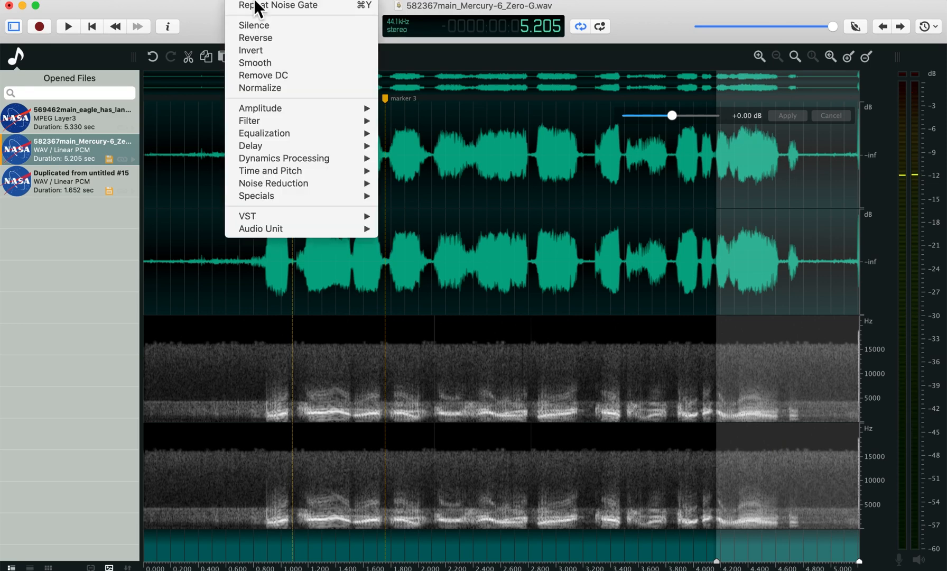
mouse_move(284, 157)
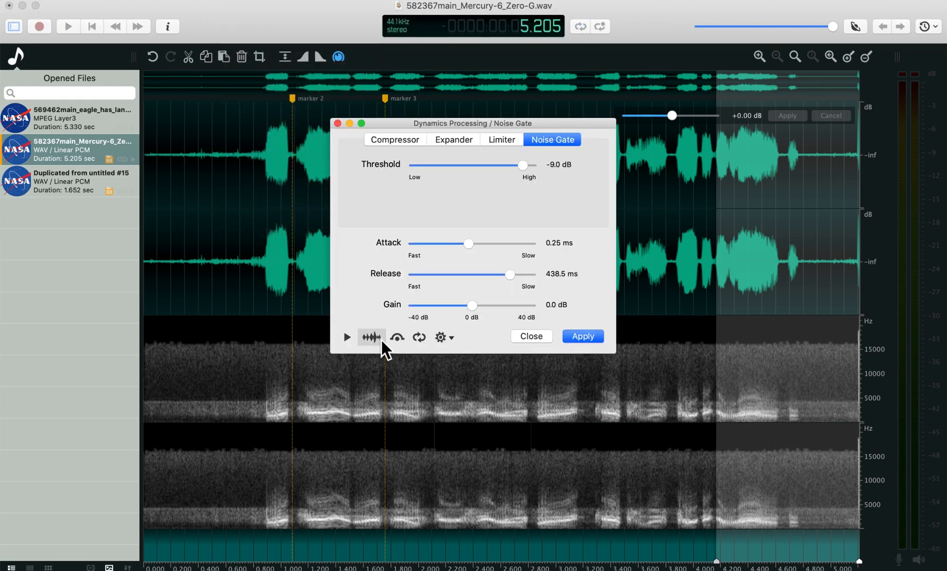
mouse_move(398, 210)
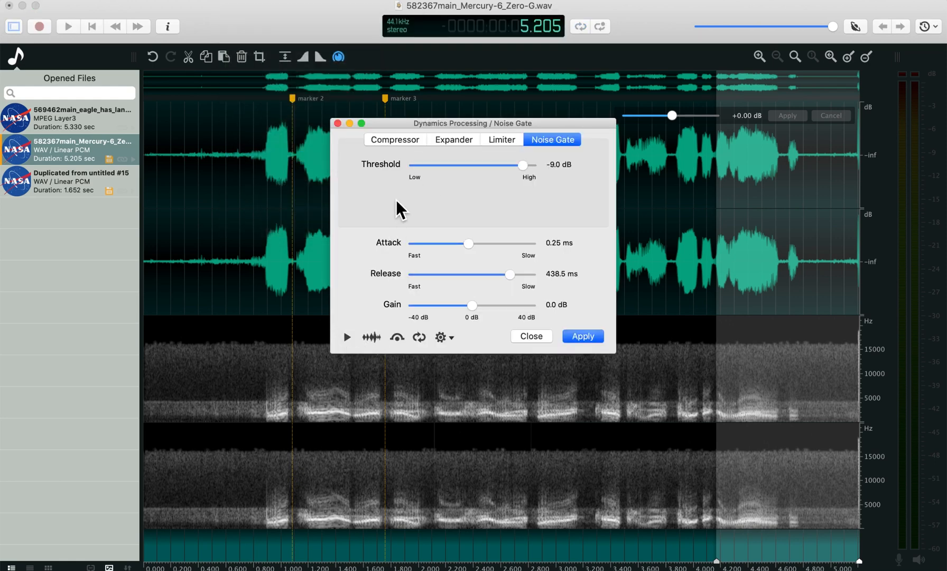
click(371, 337)
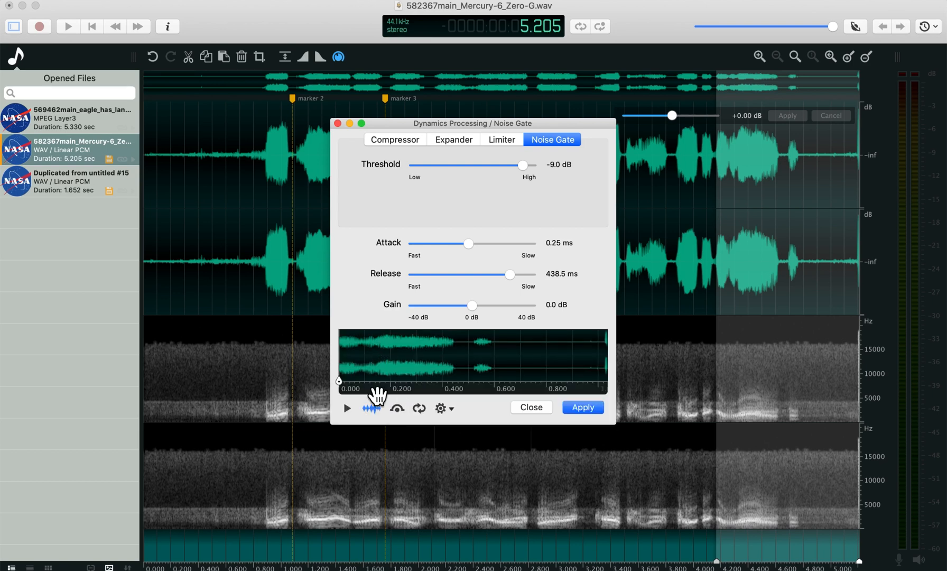
mouse_move(348, 408)
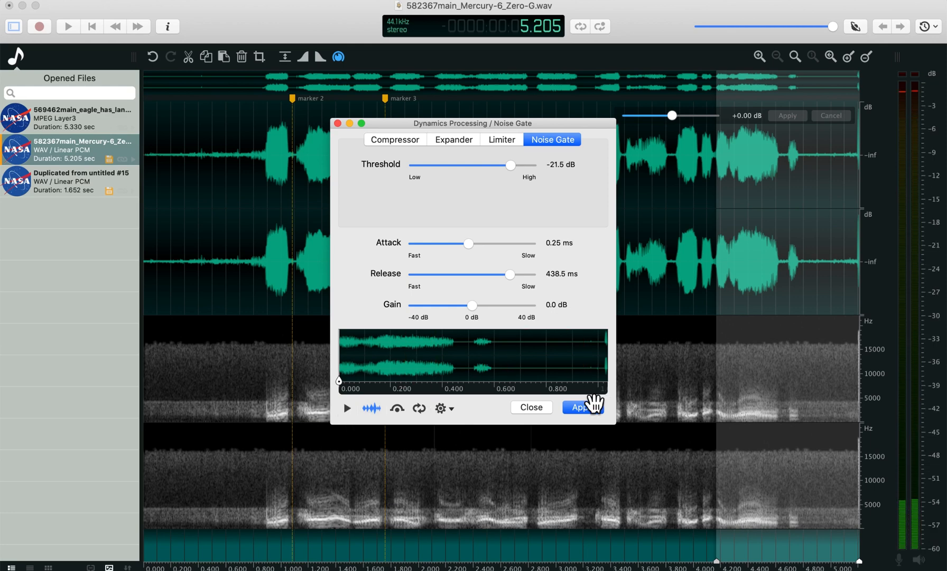
click(578, 407)
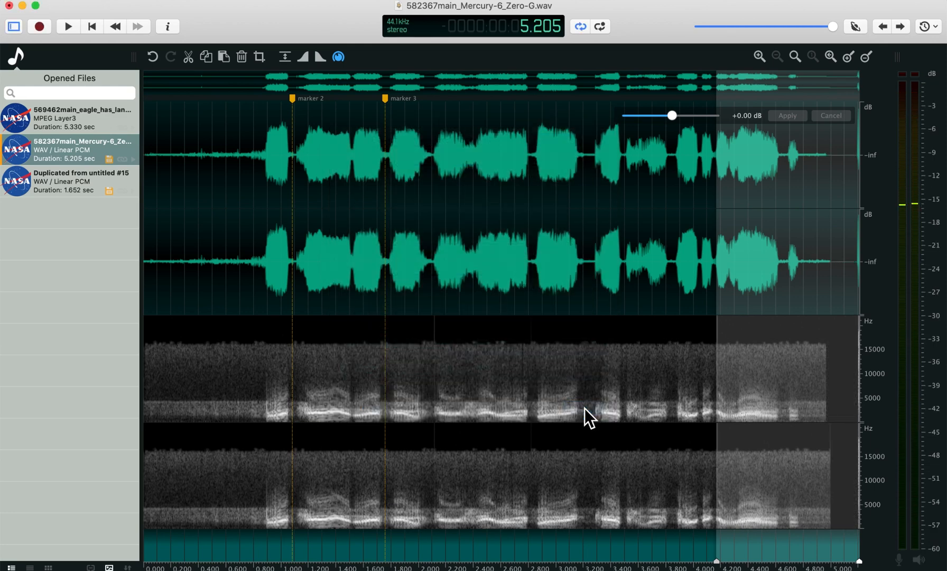
Step: Hide the spectral view and create a region from marker 2 to marker 3
click(66, 27)
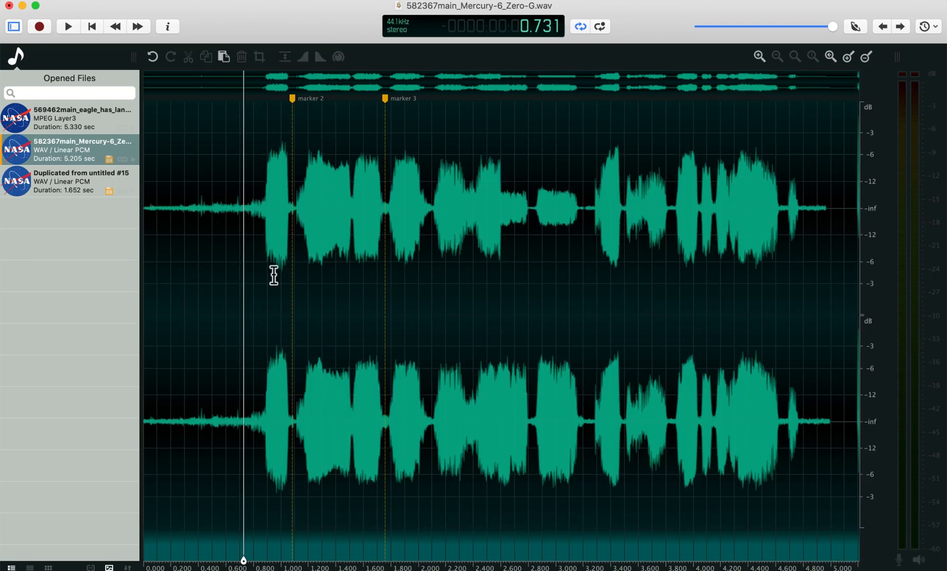
mouse_move(286, 305)
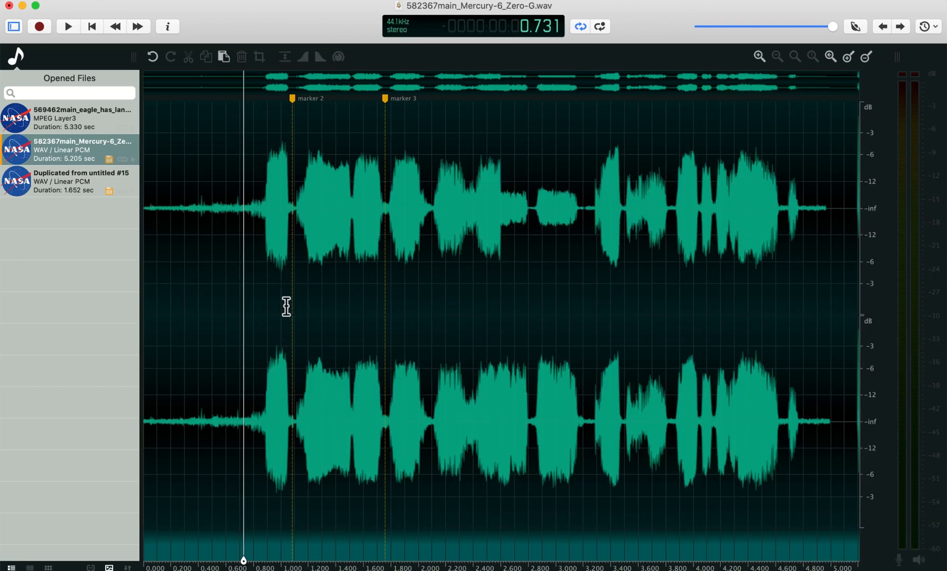
click(258, 302)
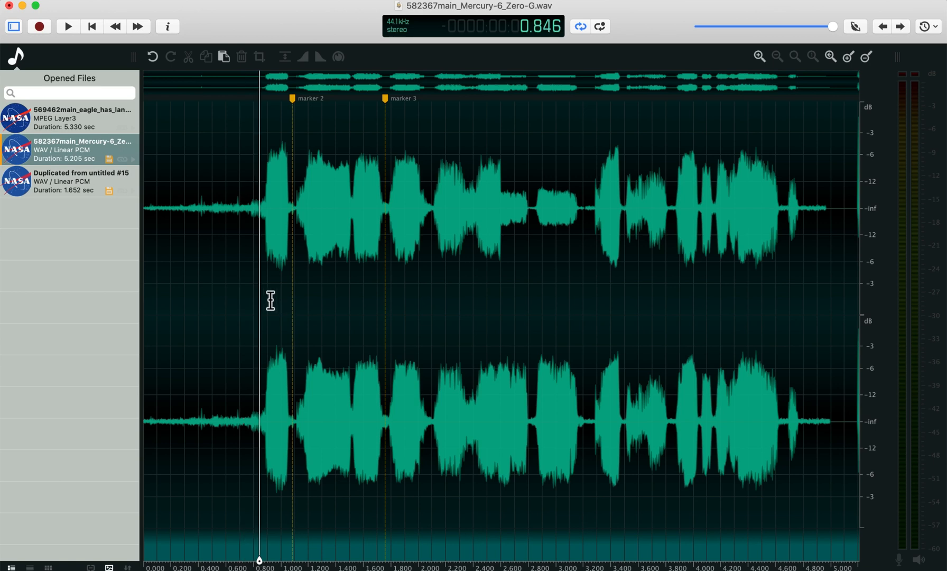
click(337, 56)
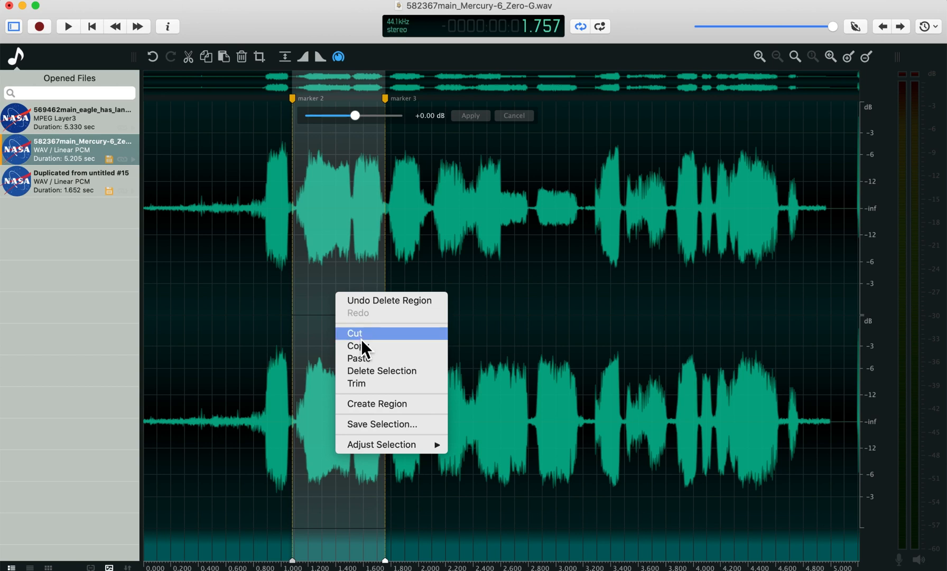
click(374, 402)
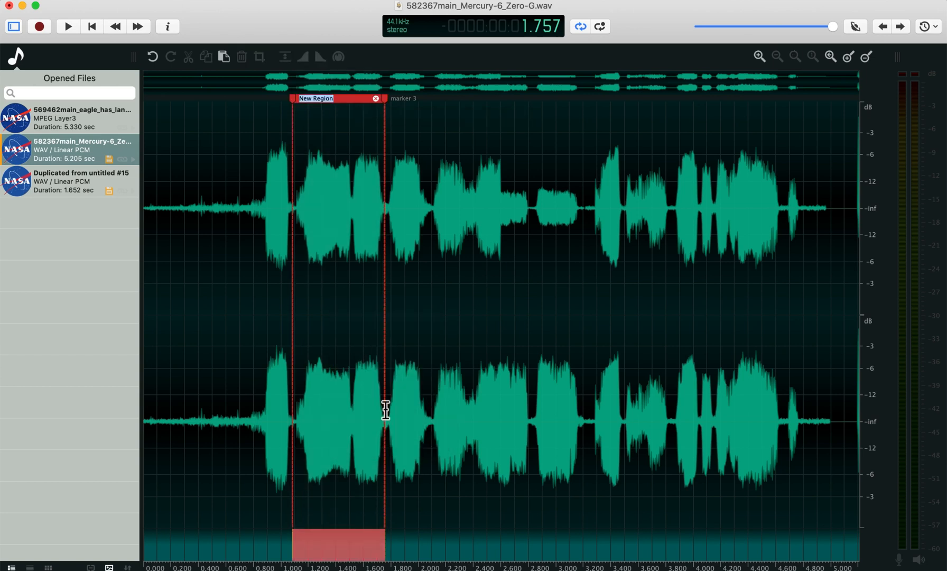
mouse_move(398, 174)
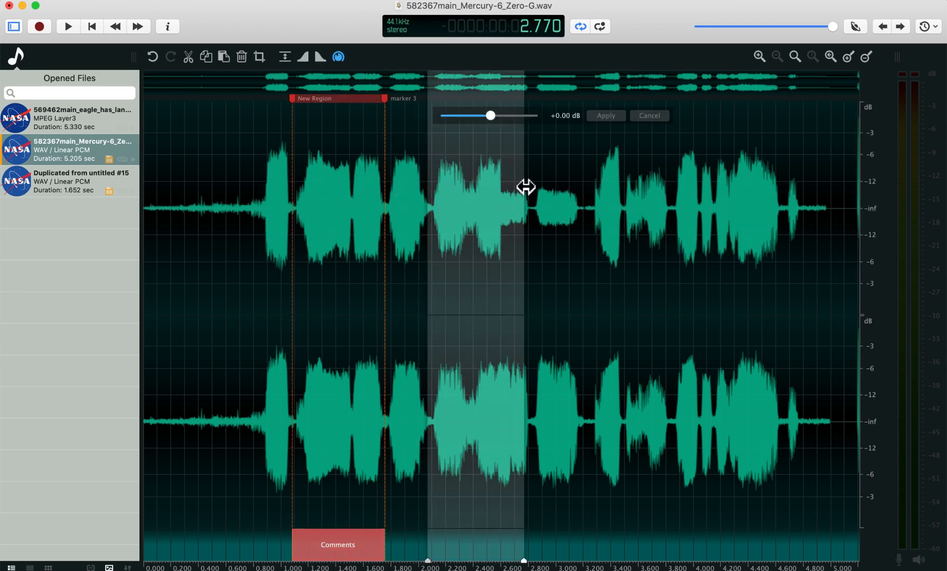
Step: Create a second region over the 2.0–2.7 s selection
right_click(525, 186)
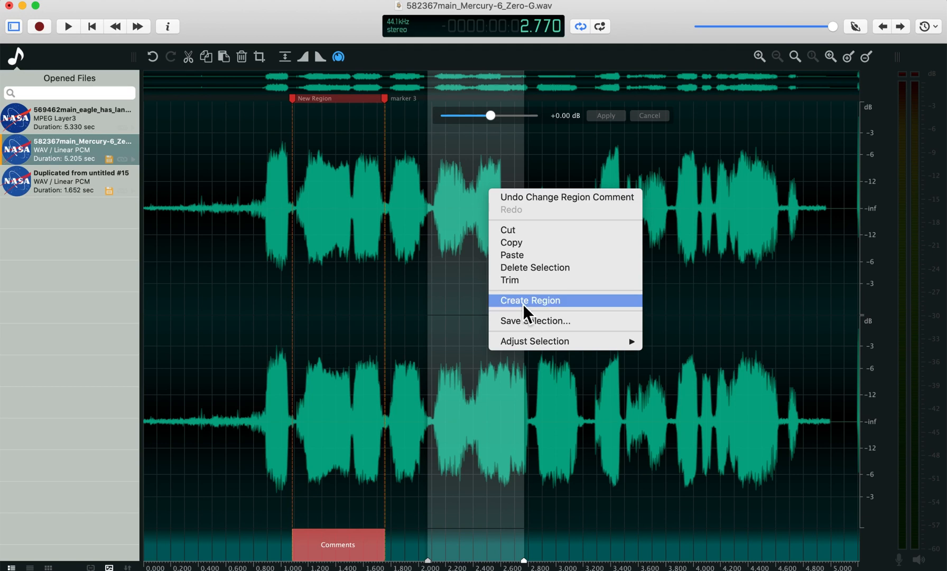
click(529, 300)
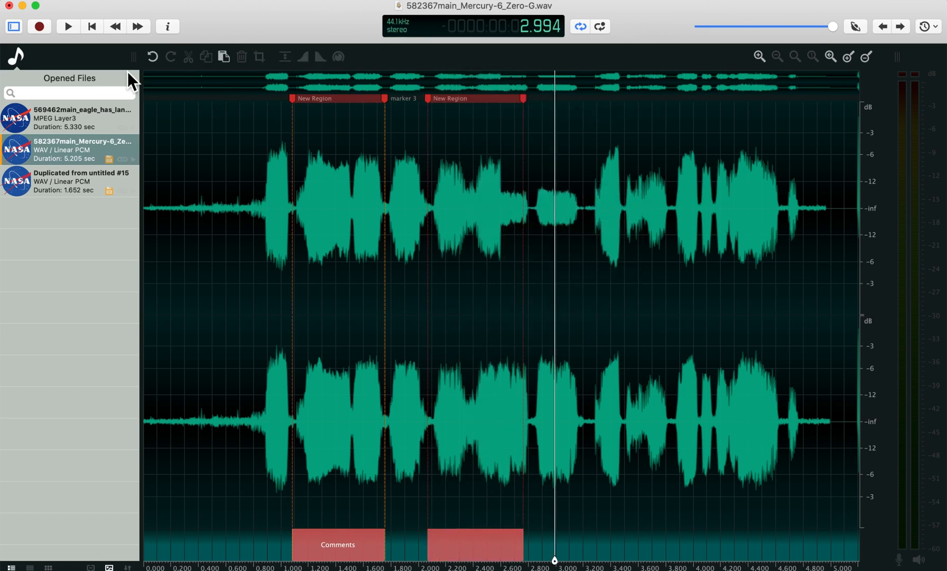
mouse_move(173, 94)
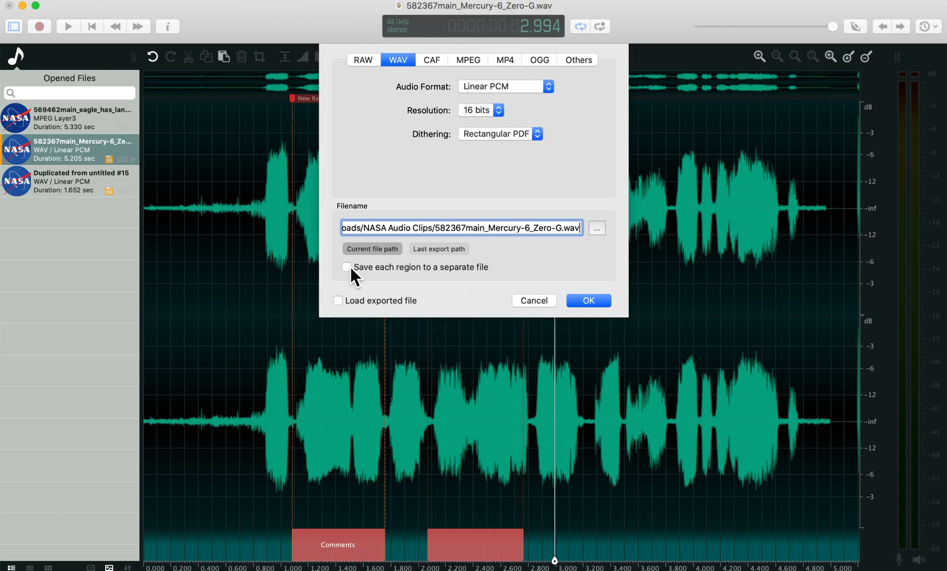
Step: Export as 16-bit PCM WAV with each region saved to a separate file
click(346, 267)
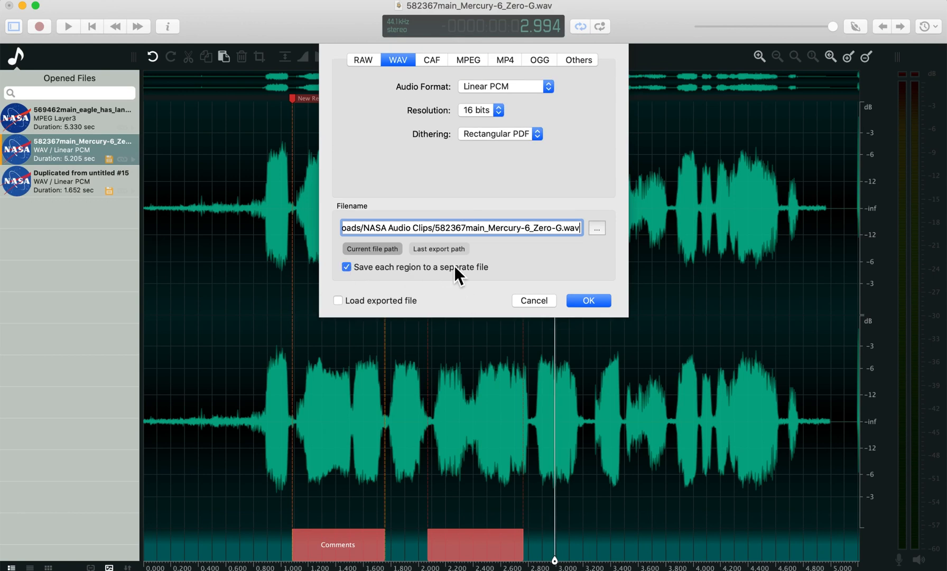
mouse_move(639, 335)
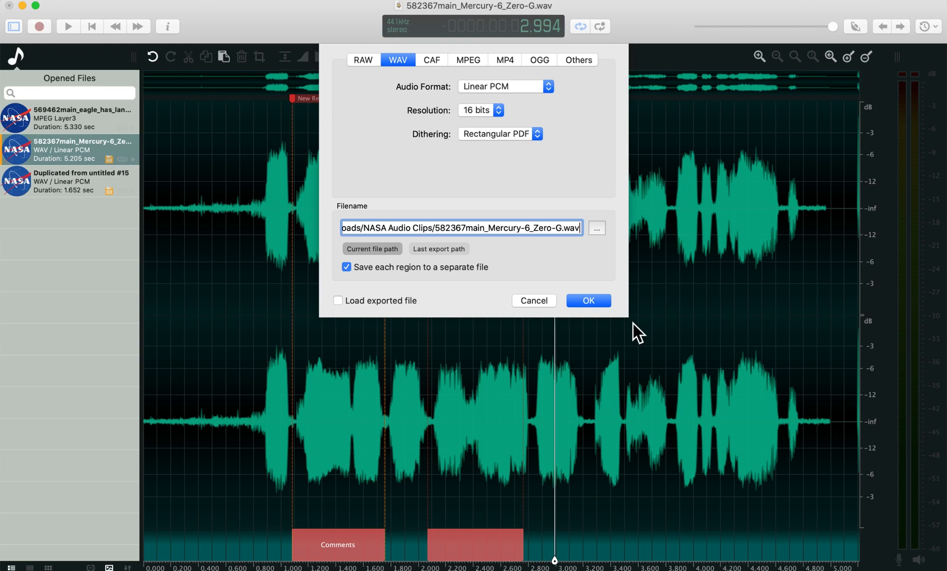
click(587, 300)
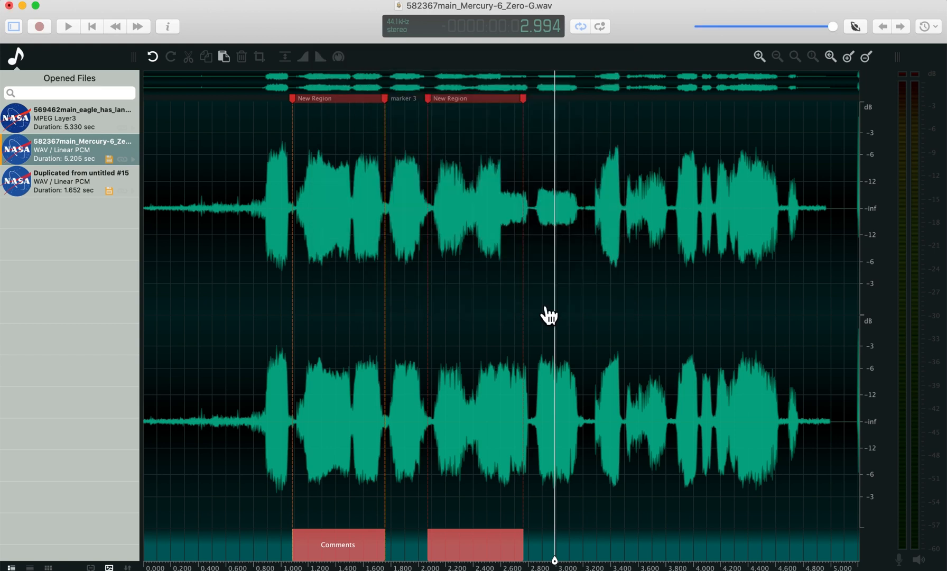
click(464, 314)
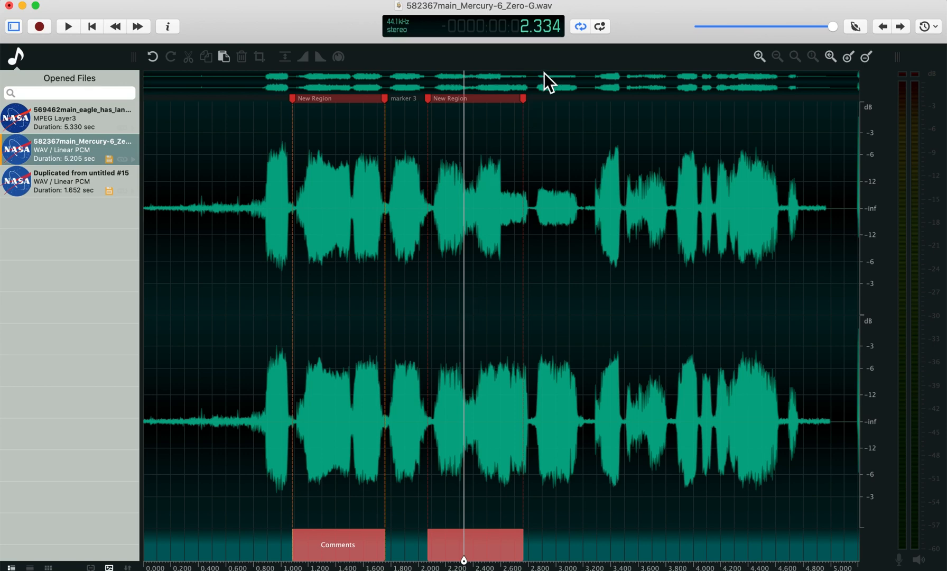
mouse_move(474, 315)
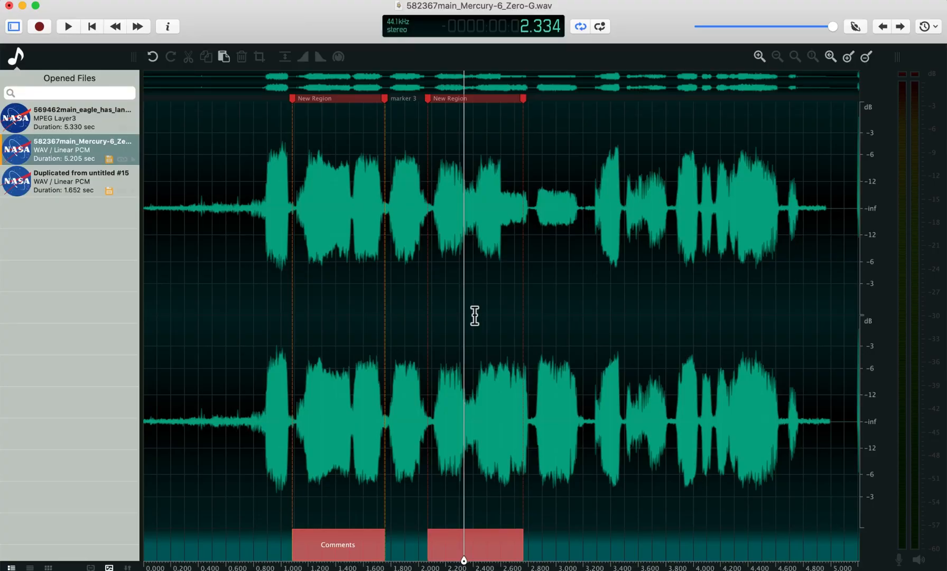